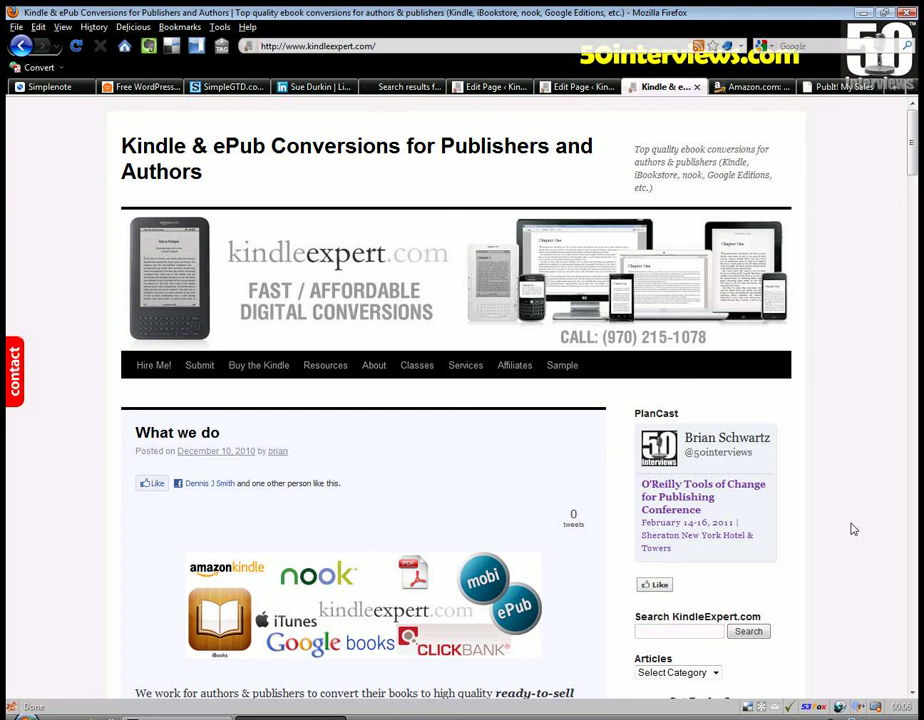
mouse_move(340, 444)
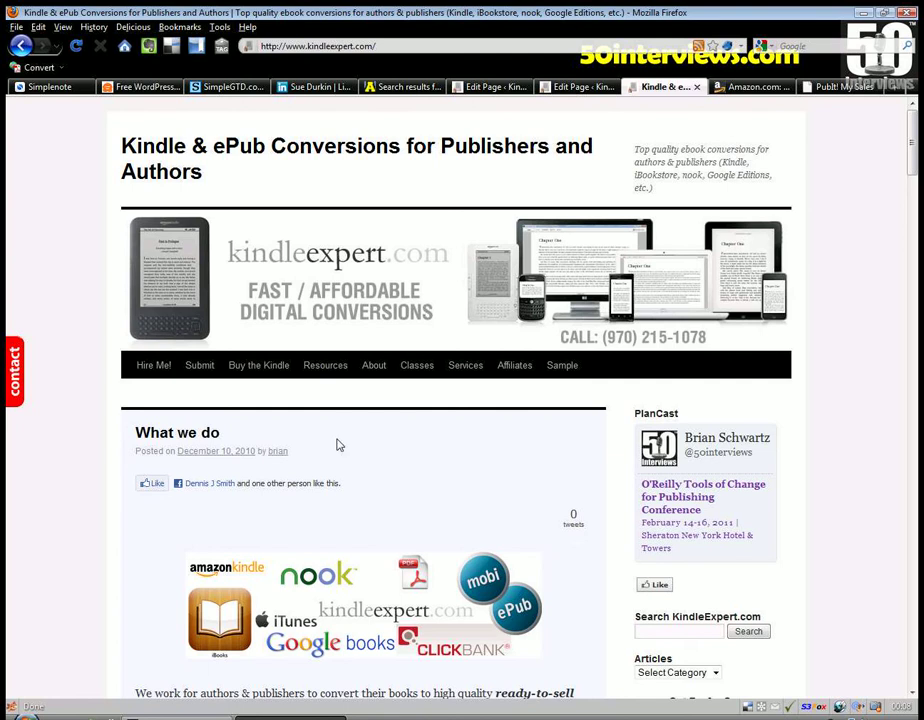
mouse_move(384, 496)
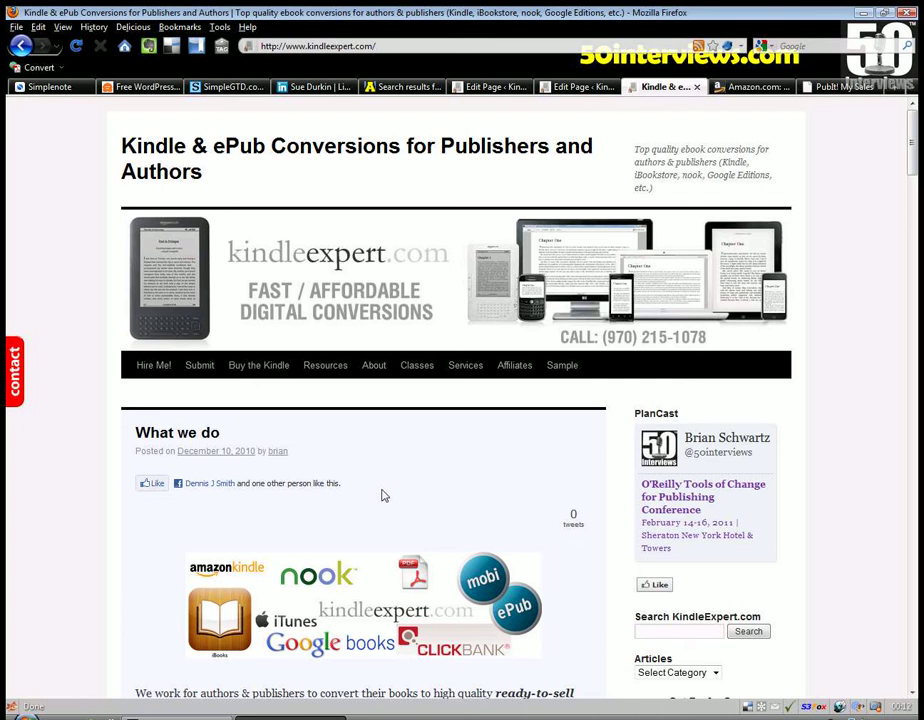
Switch to the Kindle Direct Publishing My Reports page listing the royalty report options
scroll(down, 3)
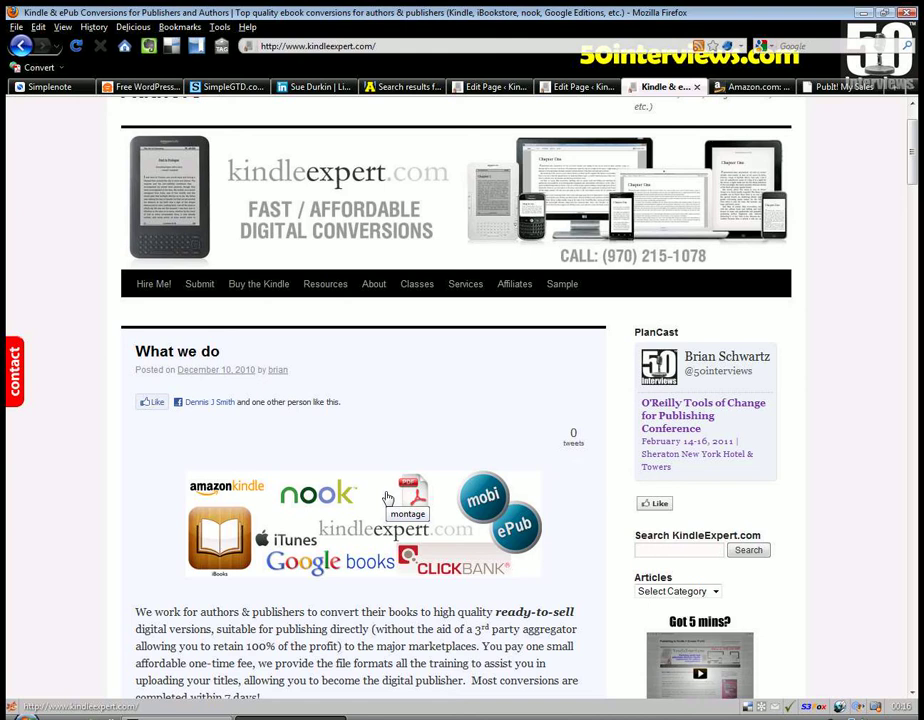
mouse_move(824, 456)
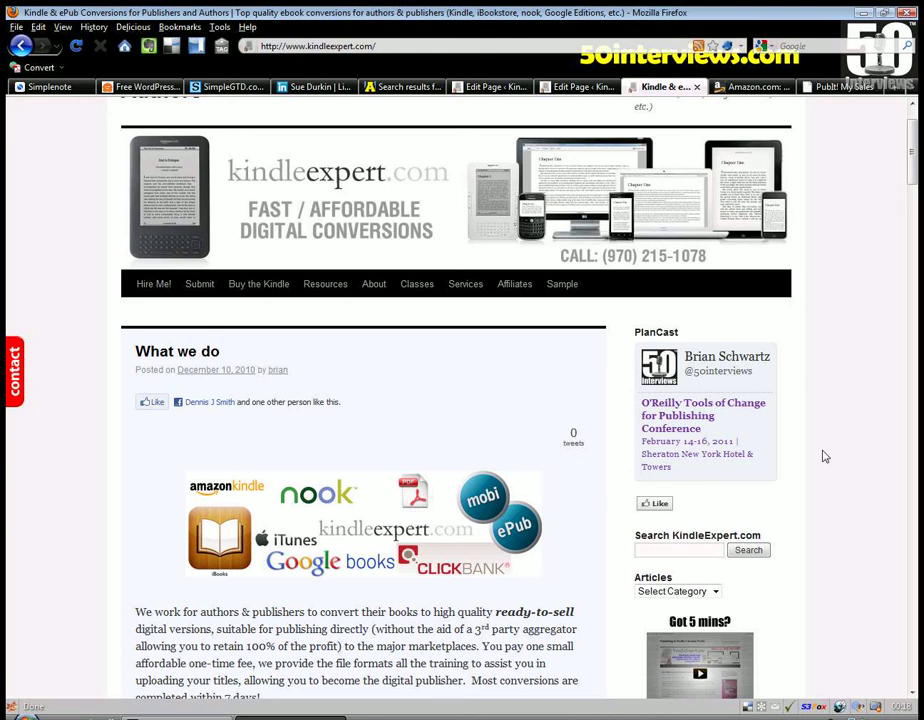
scroll(up, 3)
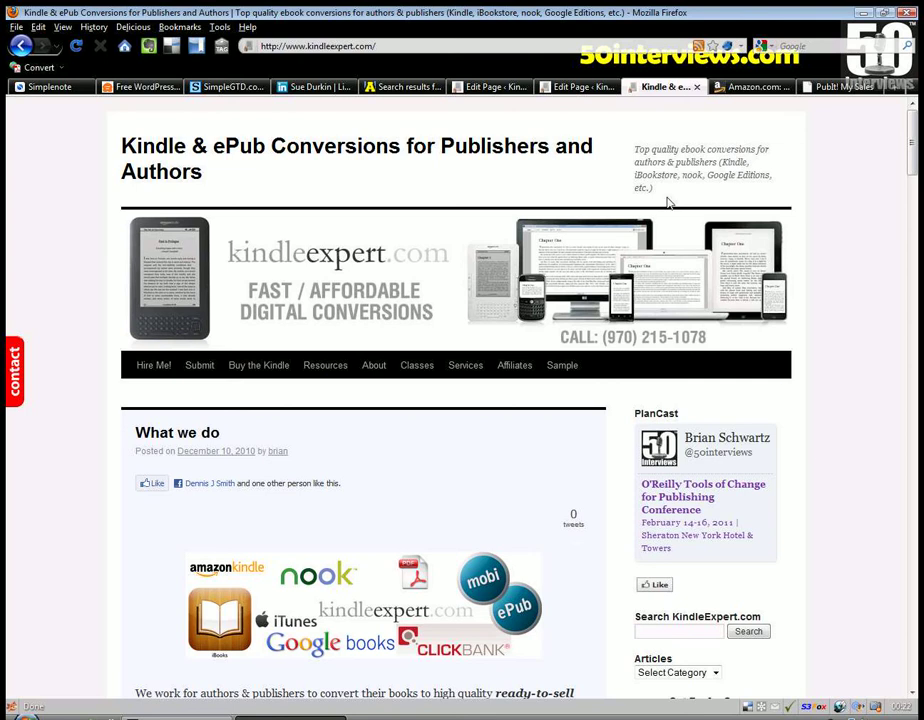
mouse_move(744, 90)
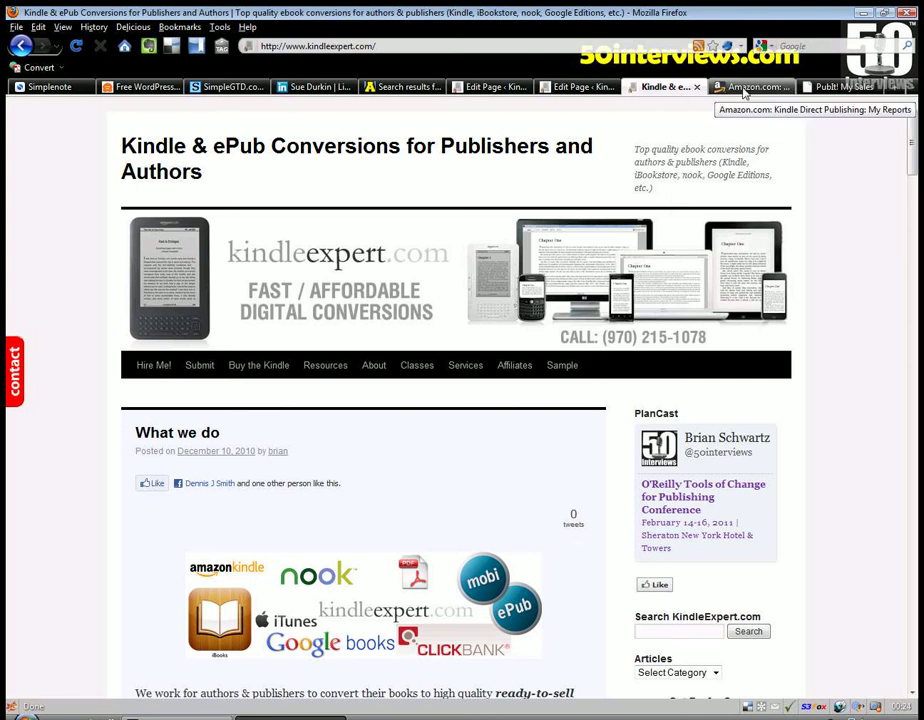
click(748, 86)
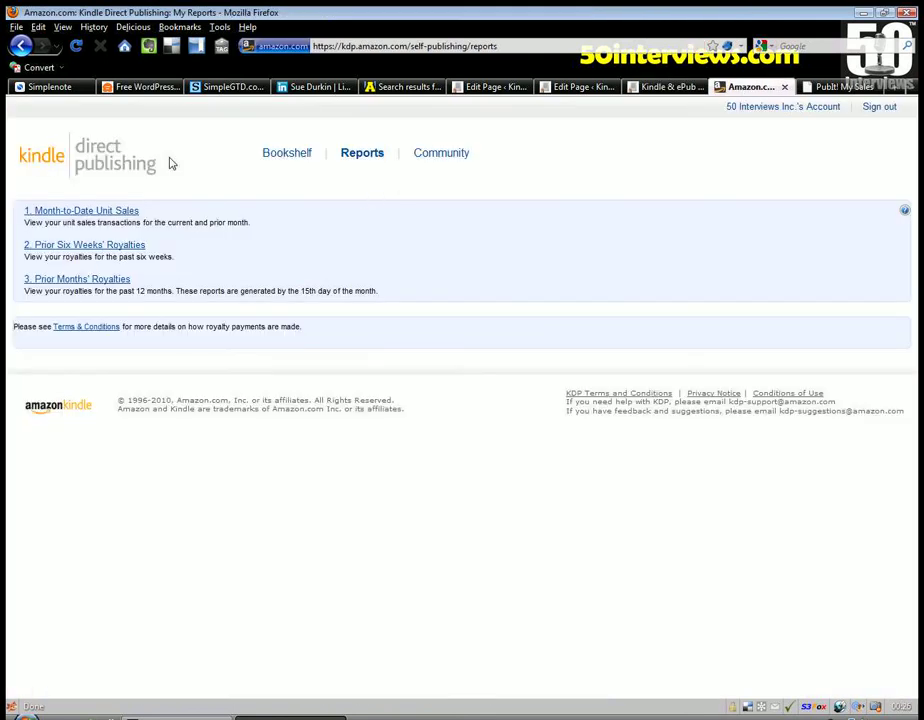
mouse_move(64, 170)
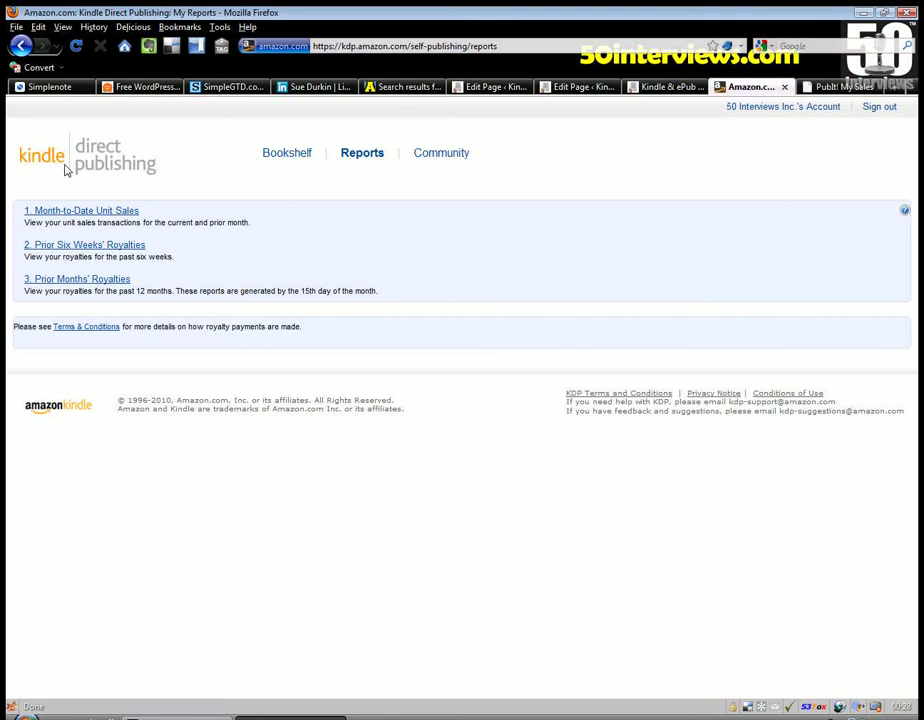
mouse_move(232, 236)
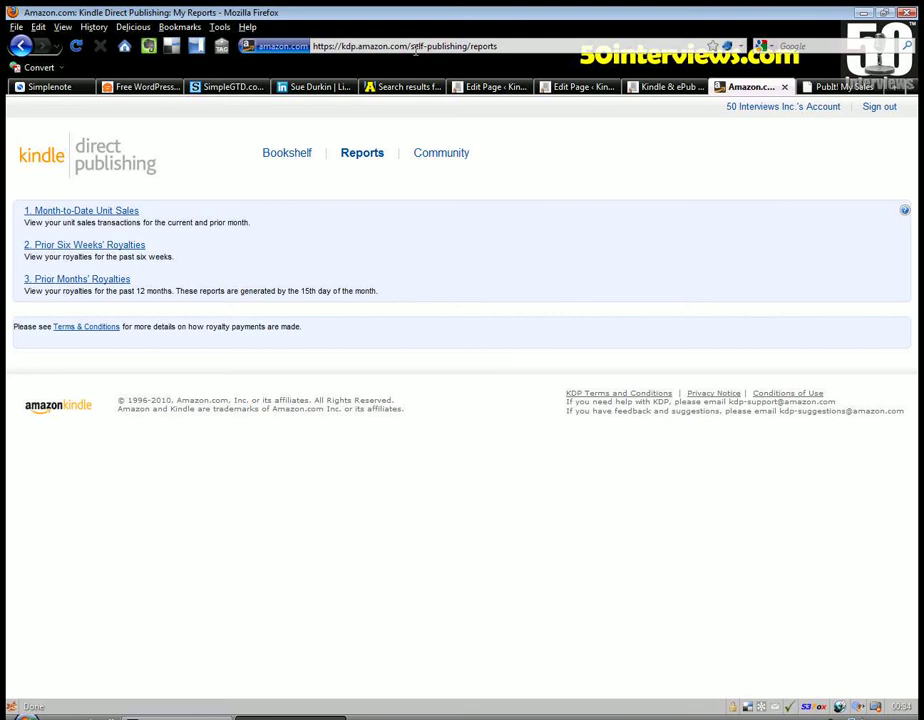
mouse_move(104, 250)
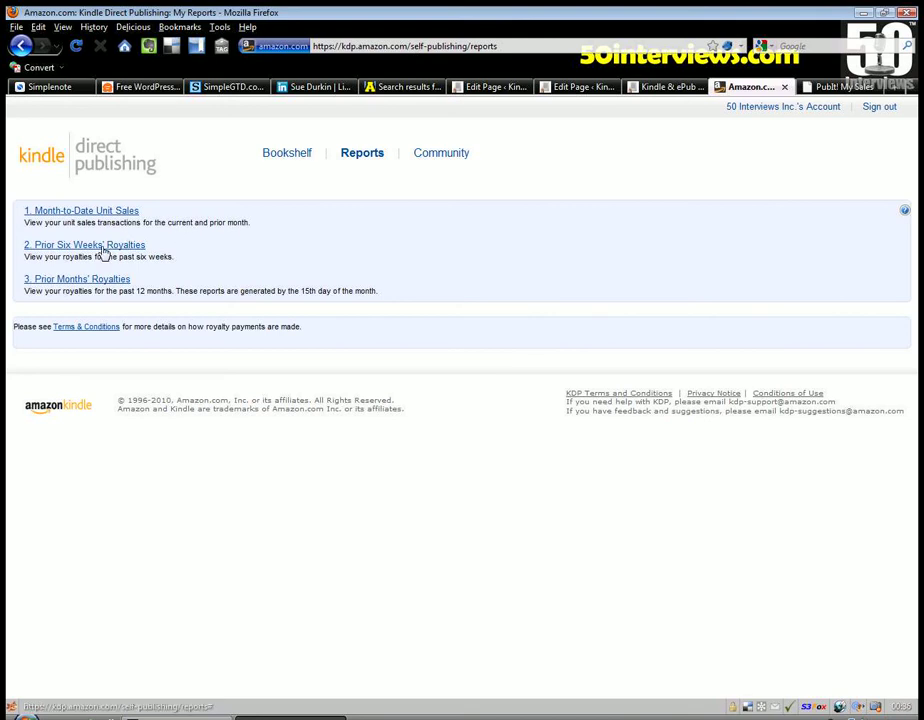
Show the Prior Six Weeks' Royalties report sorted by Week Ending
click(84, 244)
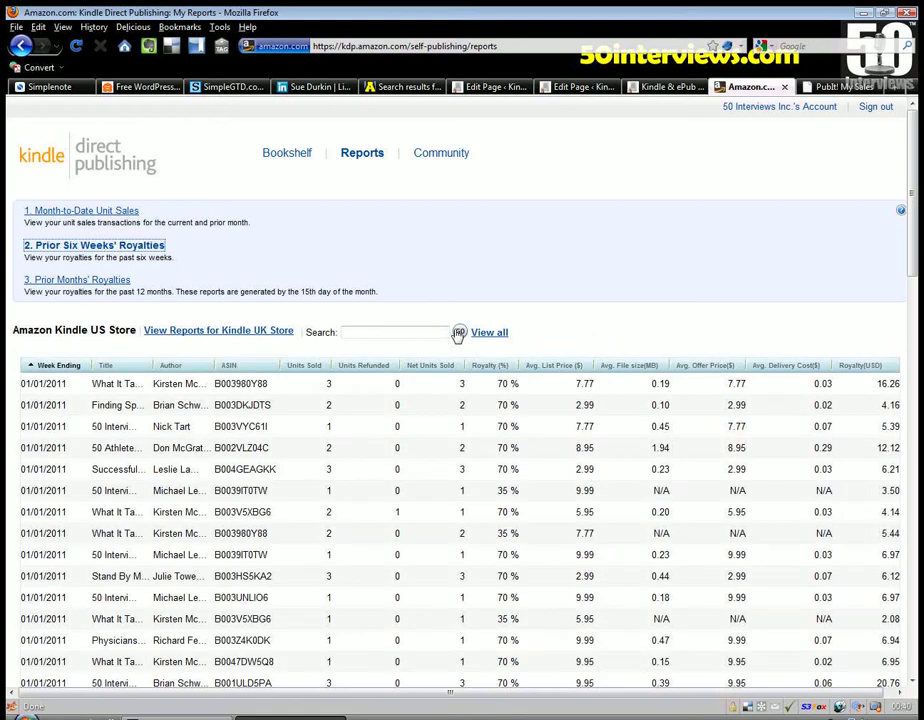
mouse_move(266, 304)
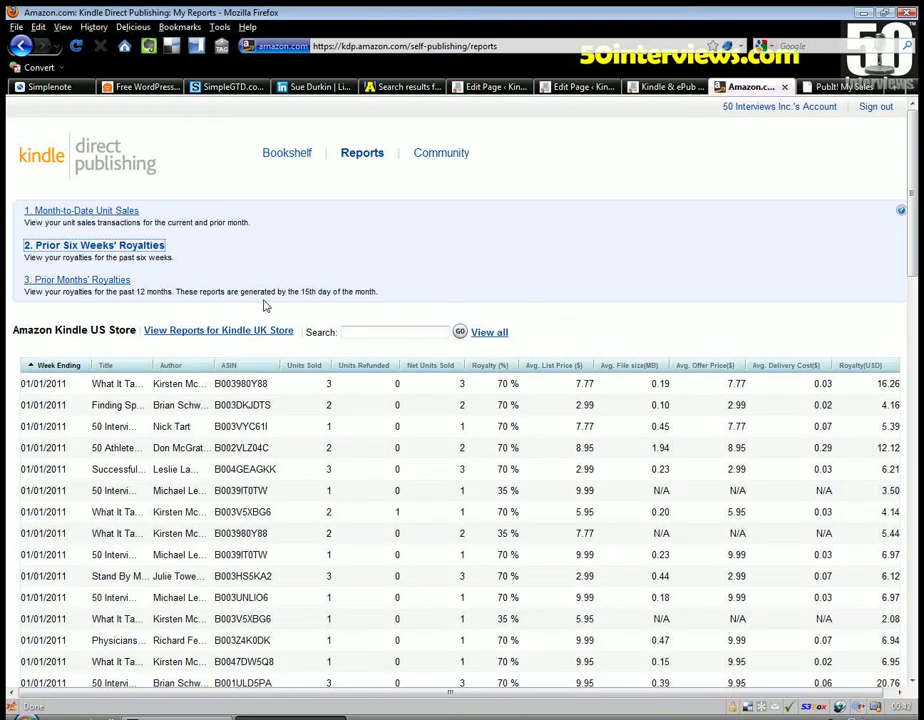
mouse_move(604, 158)
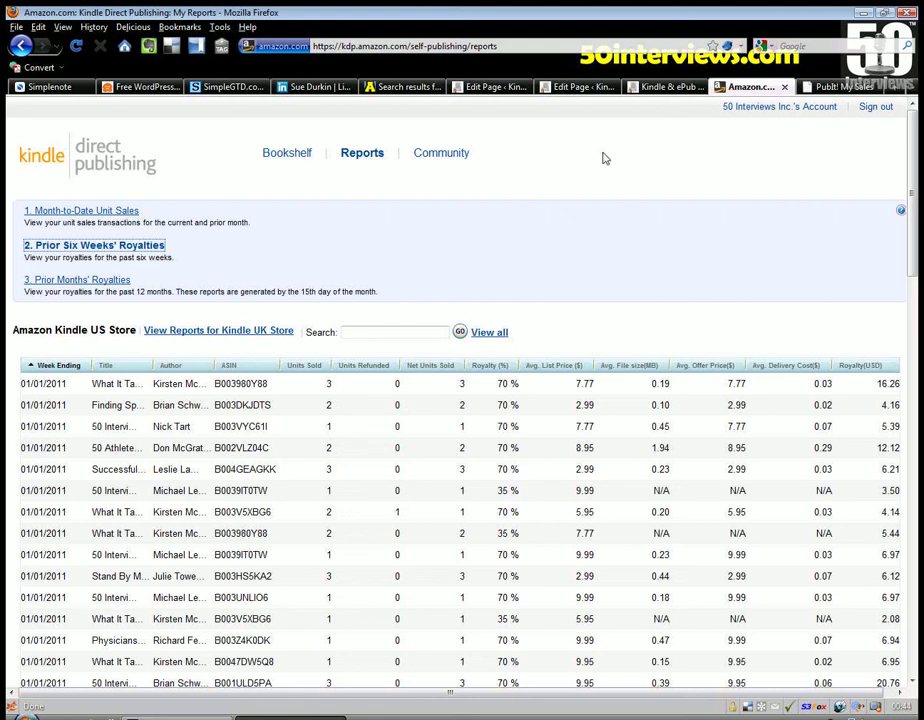
mouse_move(154, 360)
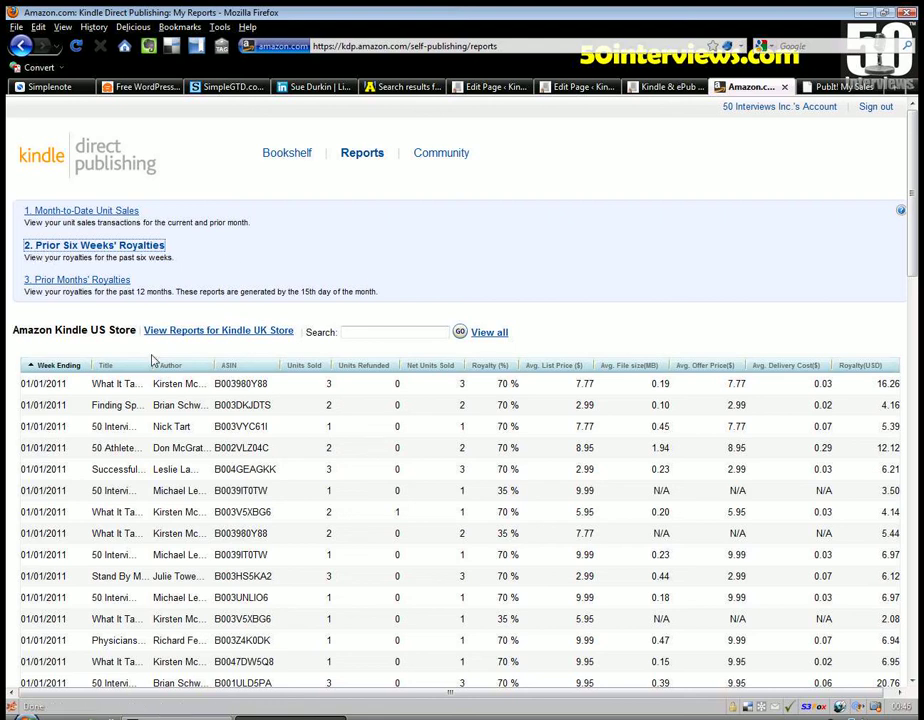
click(58, 364)
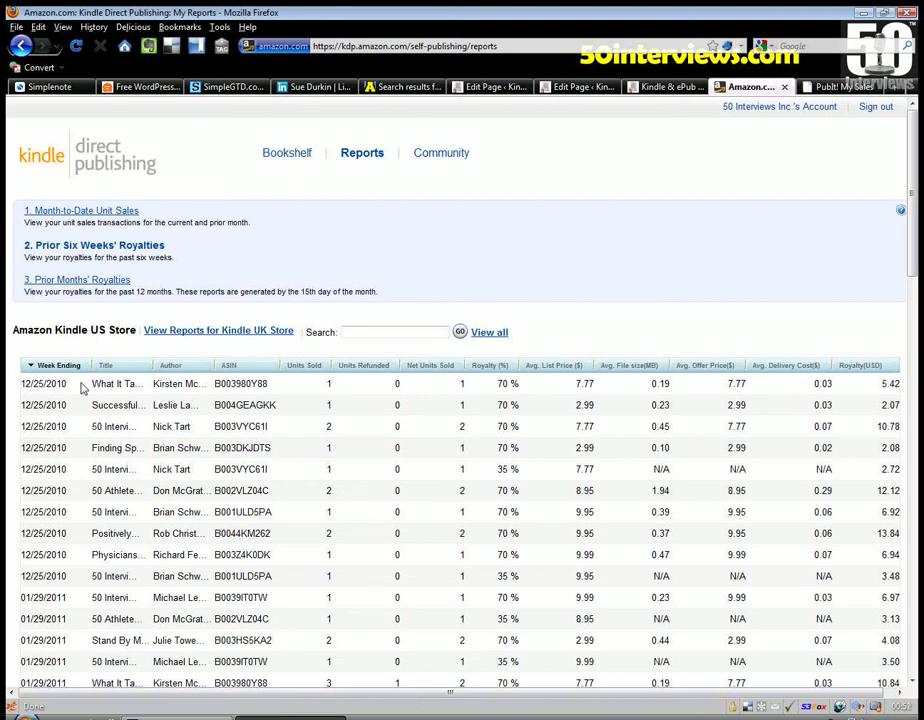
Review the weekly per-title royalty rows down to the $540.85 total
scroll(down, 3)
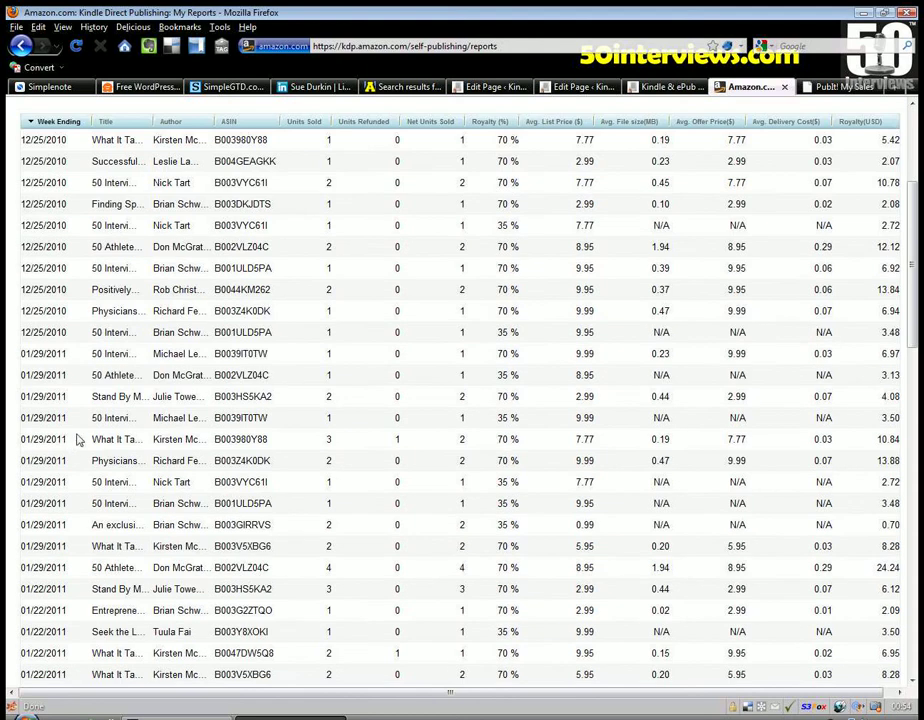
mouse_move(62, 588)
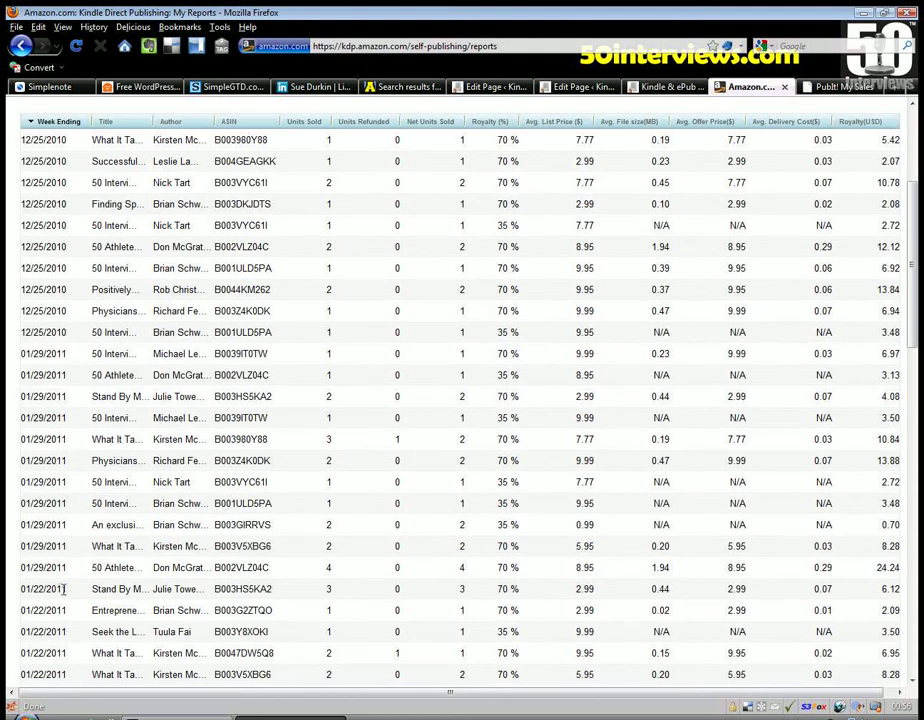
scroll(down, 3)
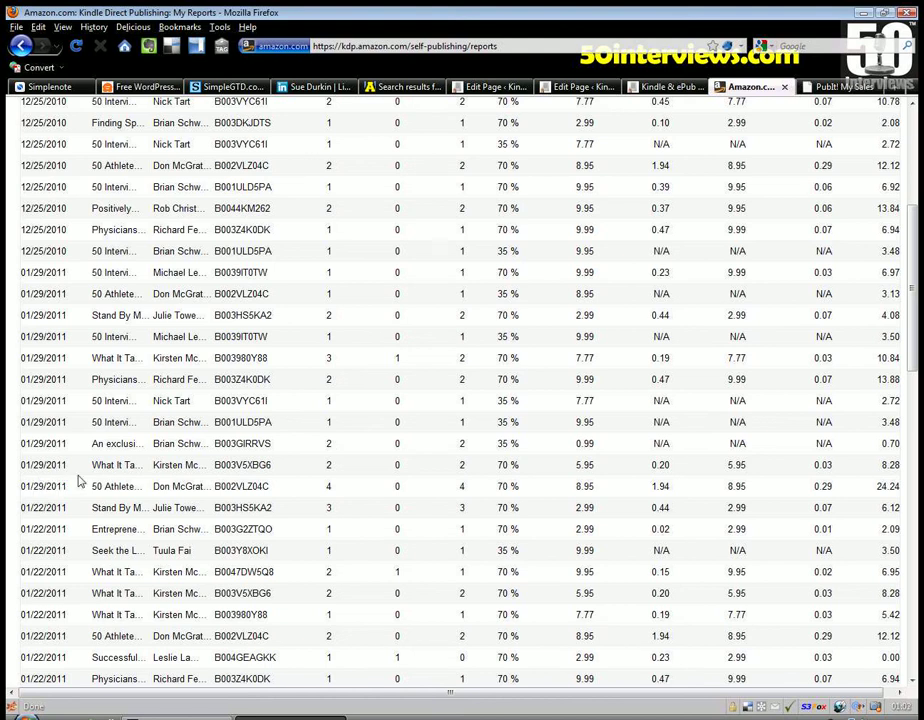
scroll(up, 3)
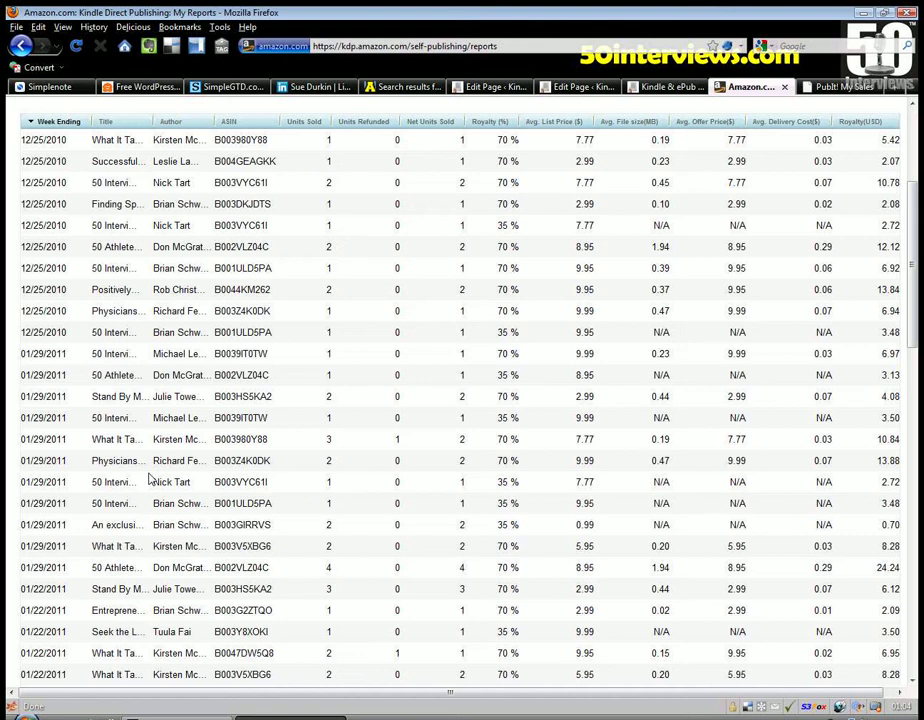
scroll(down, 3)
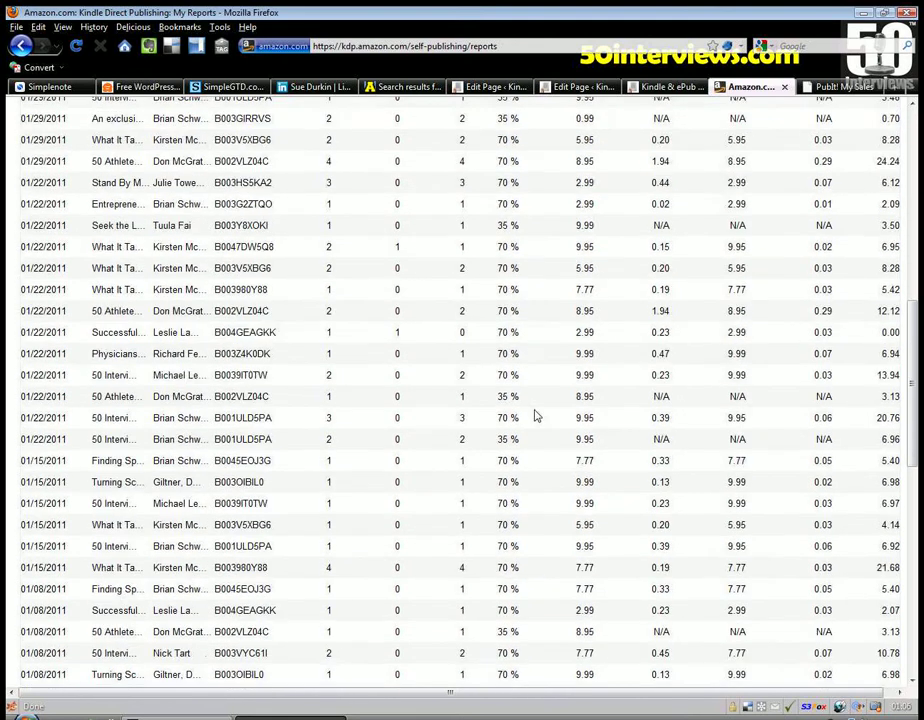
scroll(down, 3)
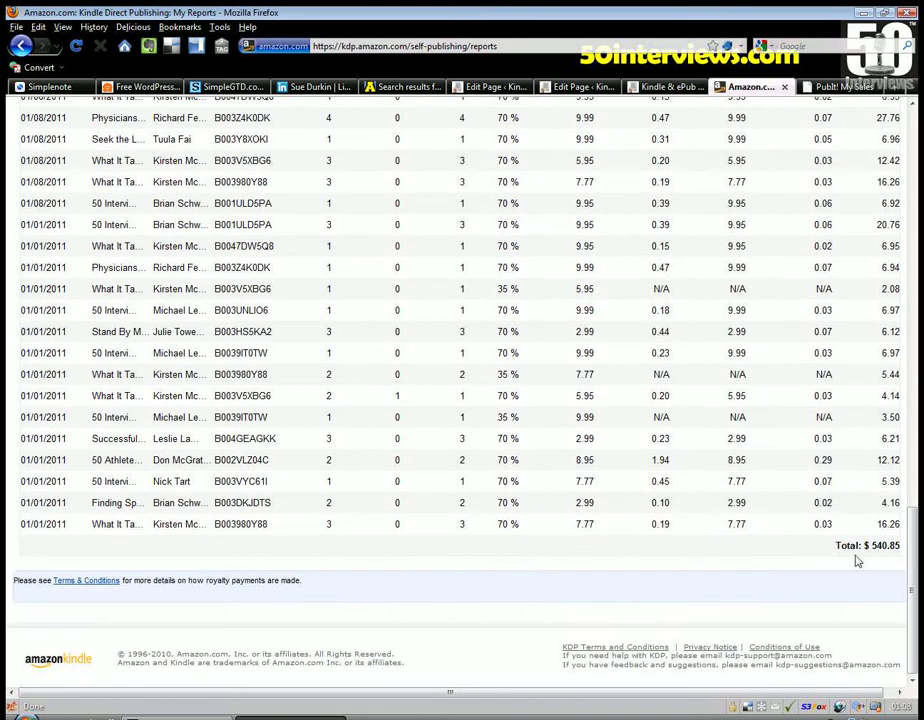
double_click(866, 544)
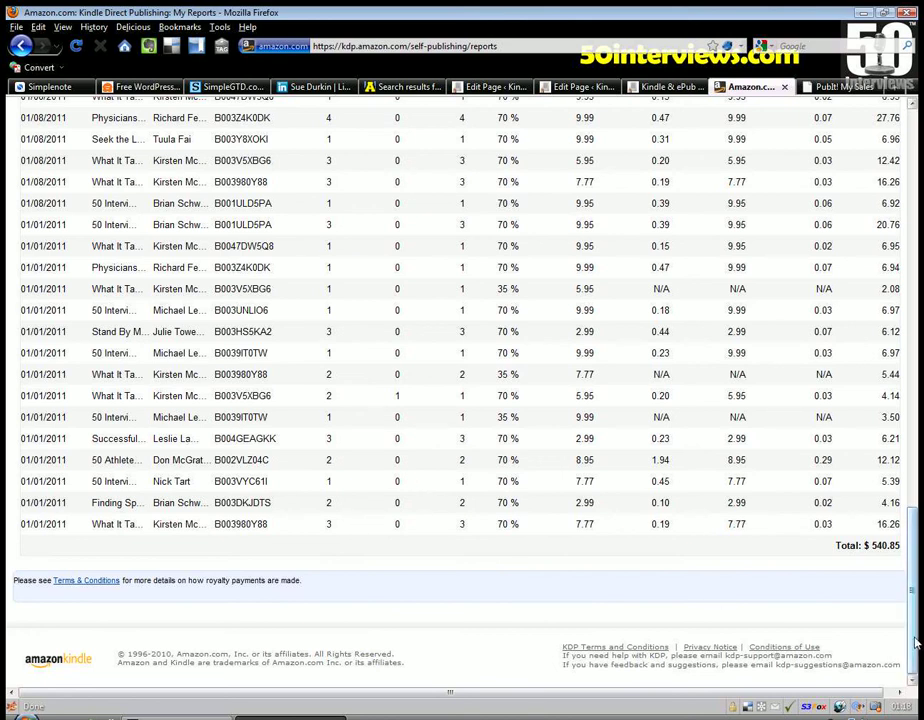
scroll(up, 3)
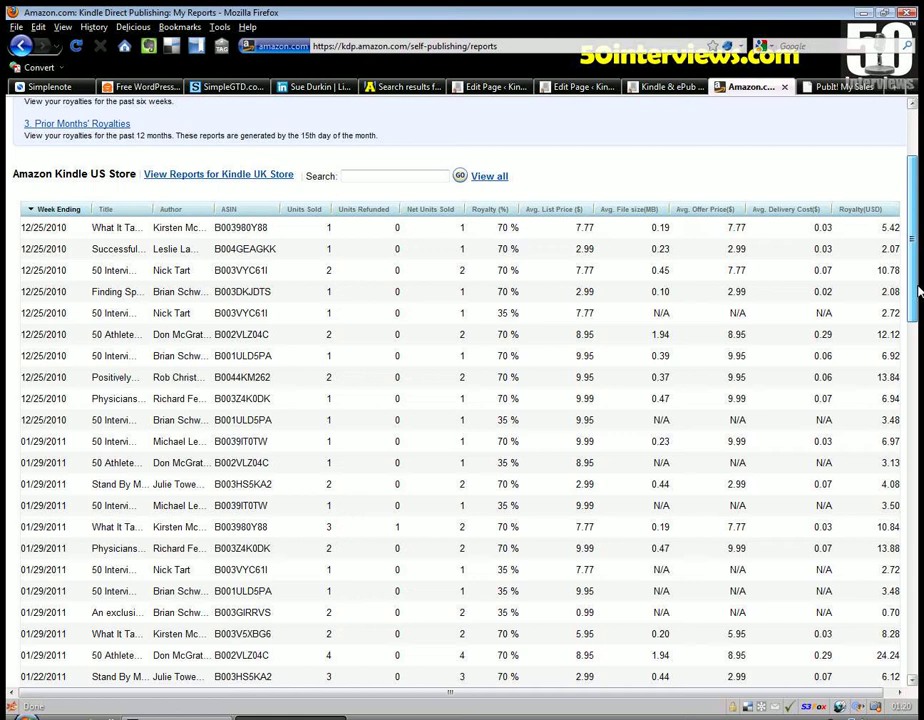
scroll(up, 3)
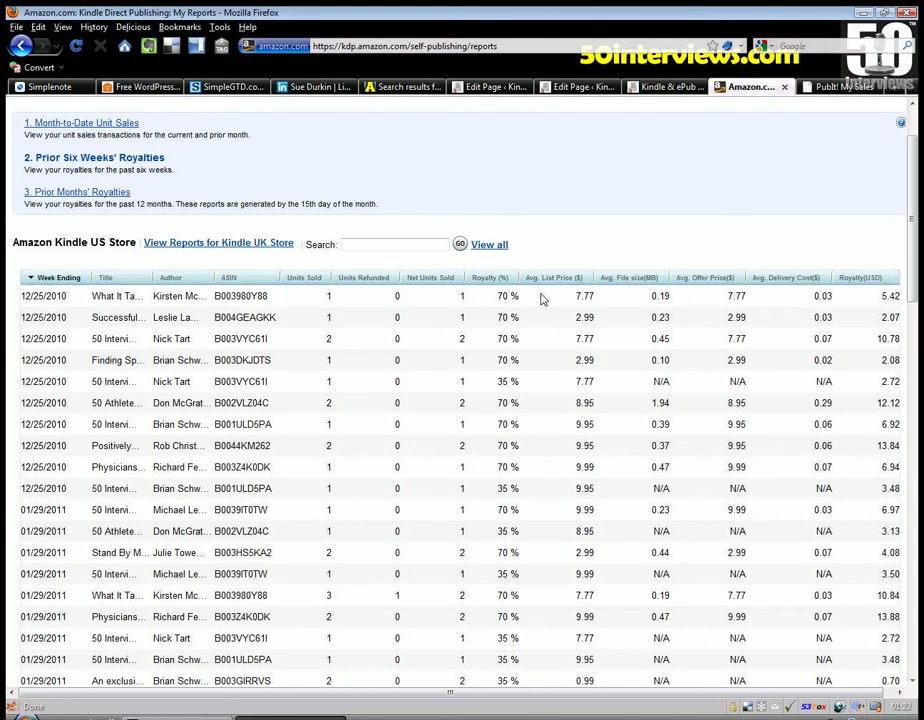
mouse_move(524, 304)
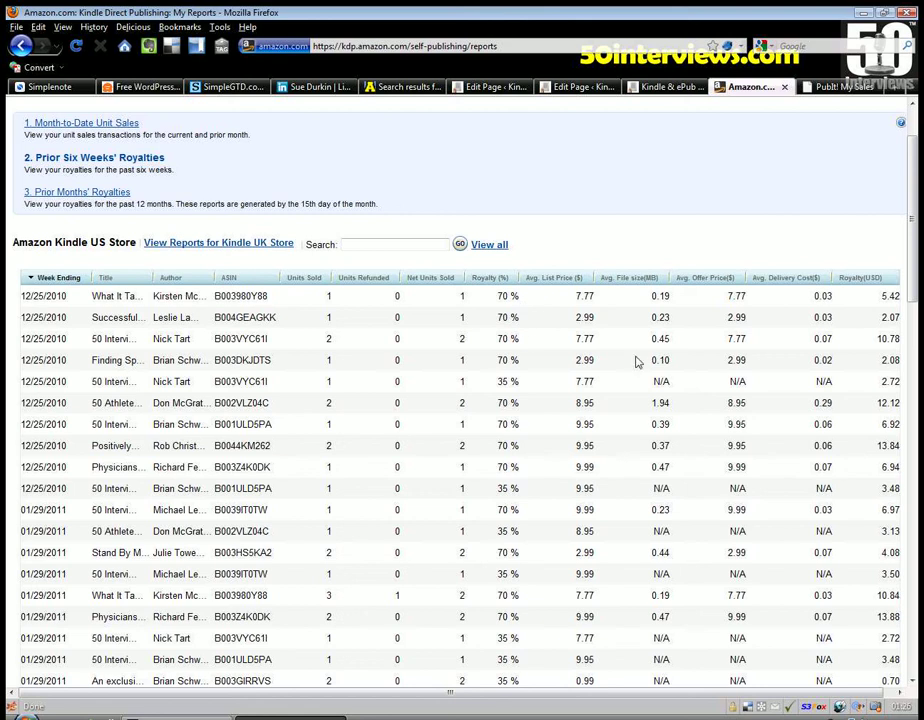
mouse_move(564, 330)
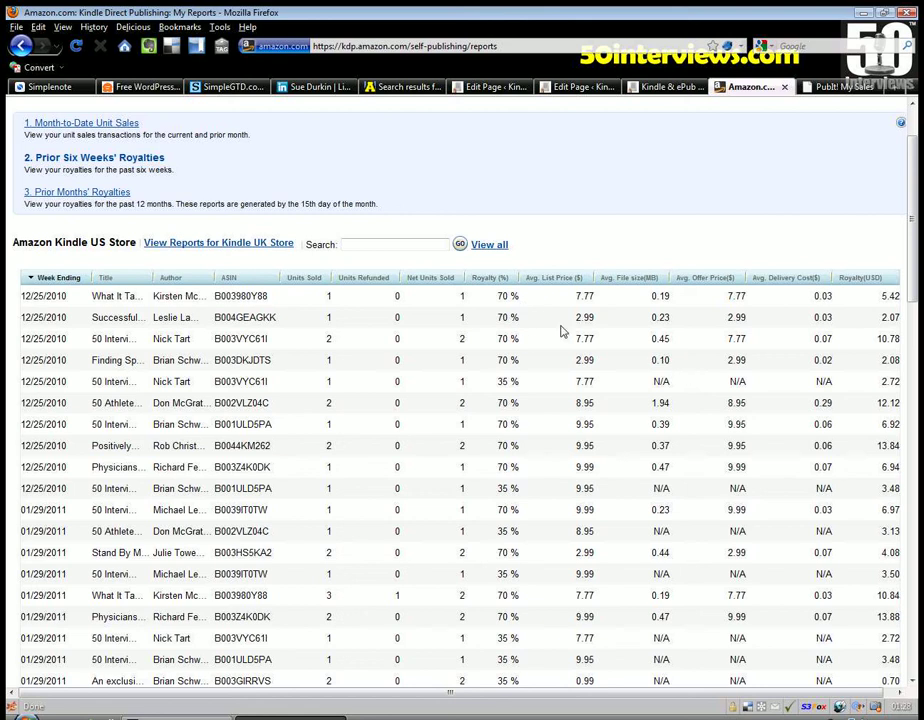
mouse_move(472, 344)
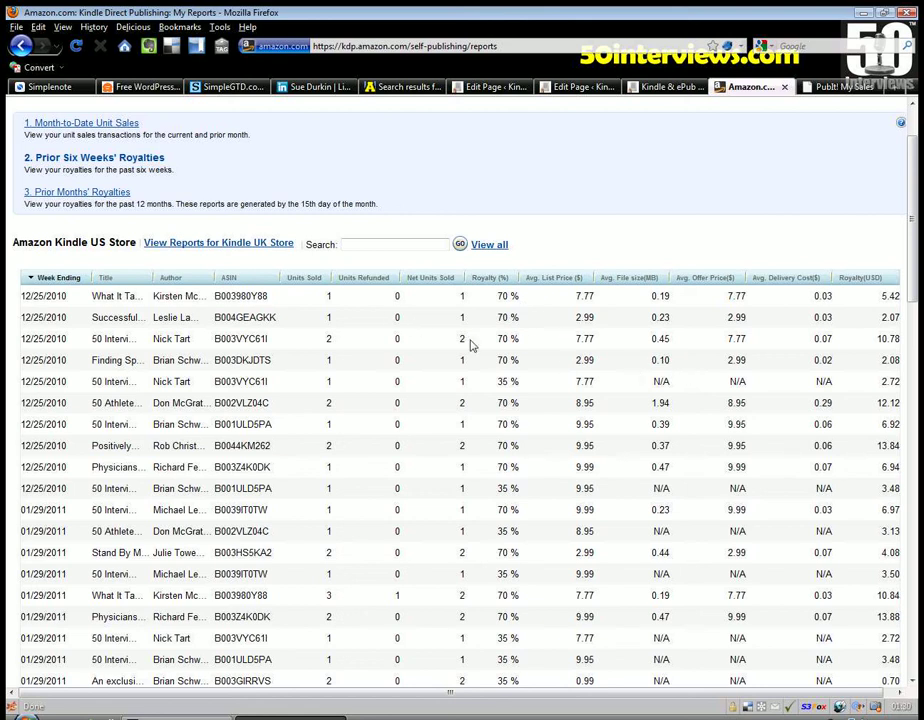
scroll(down, 3)
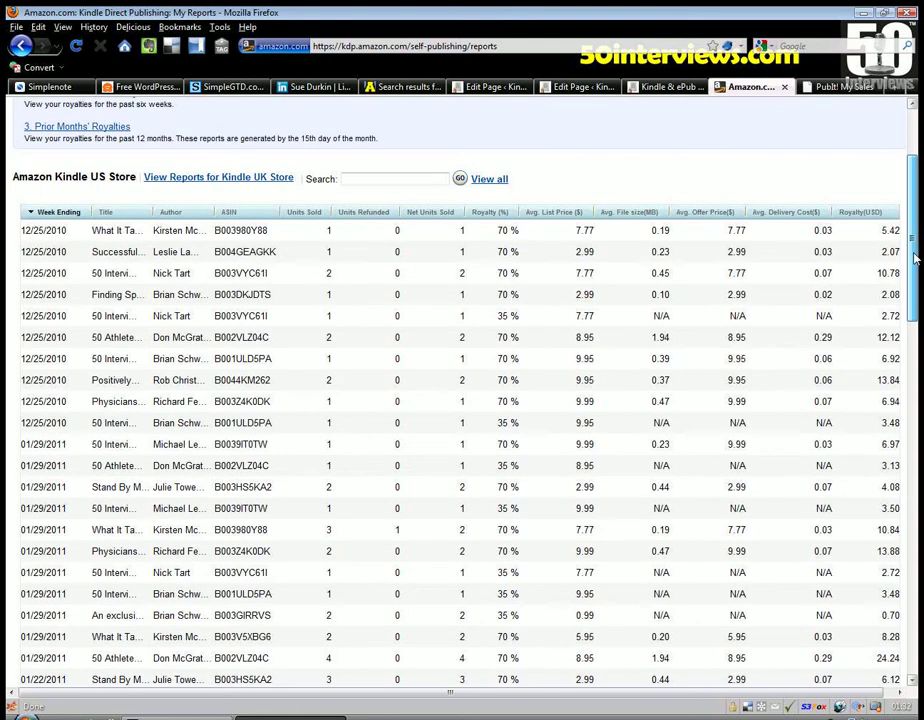
scroll(up, 3)
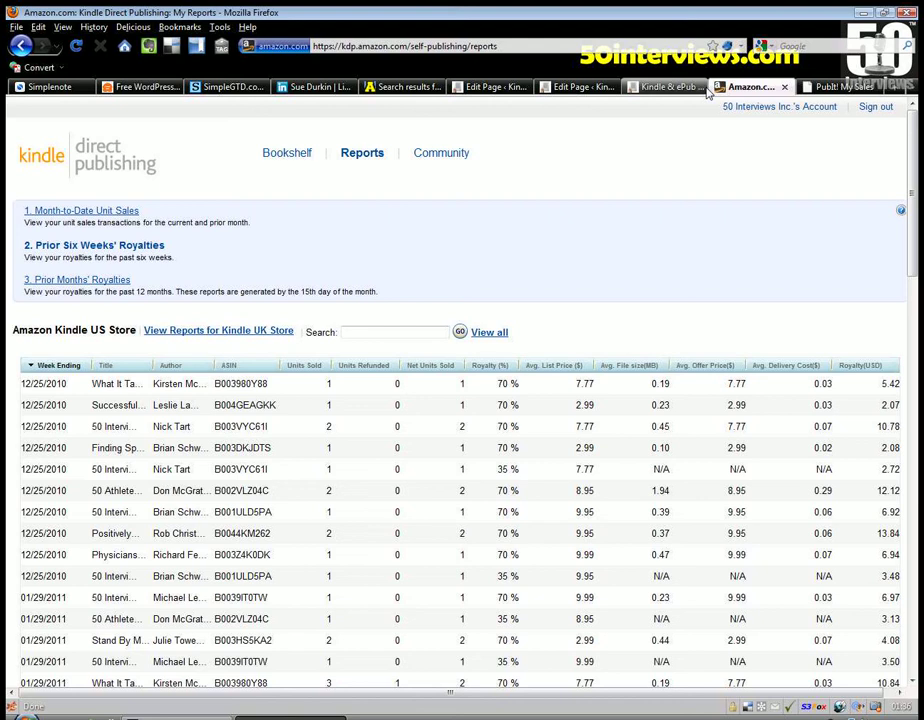
mouse_move(850, 100)
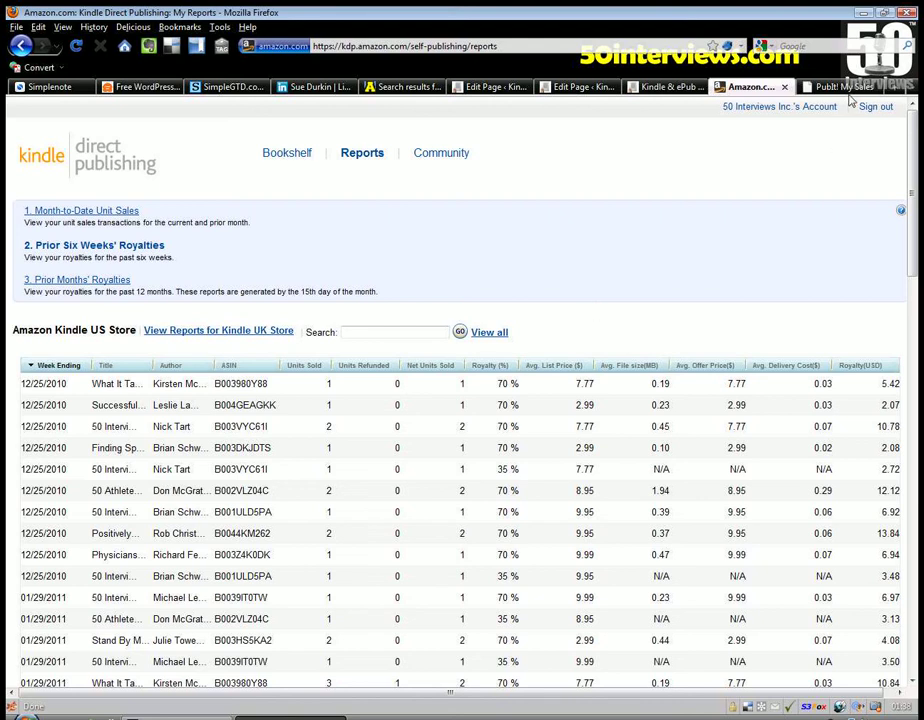
click(840, 86)
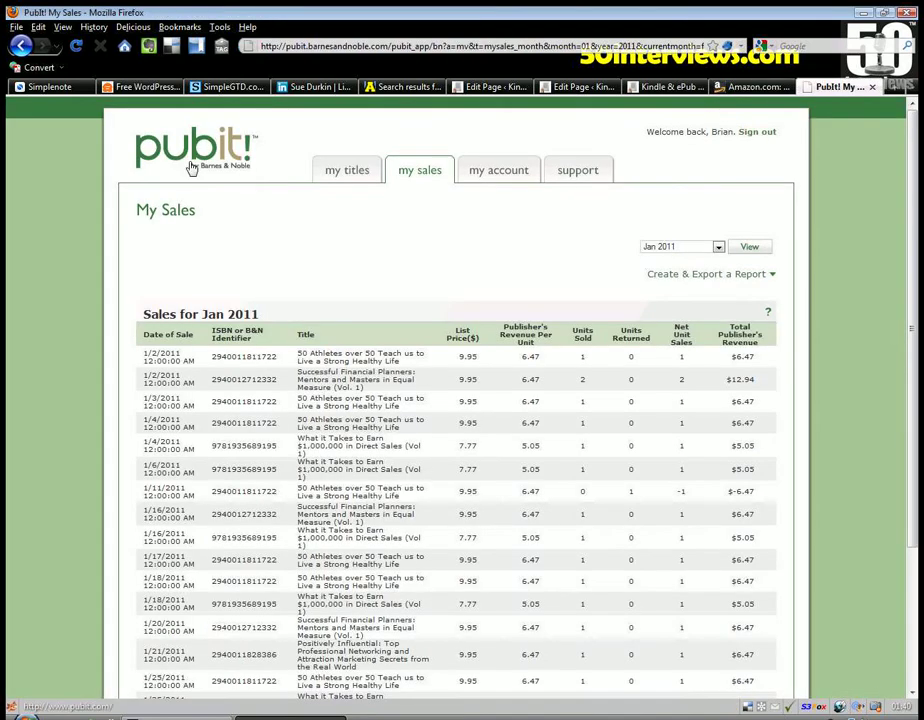
mouse_move(248, 156)
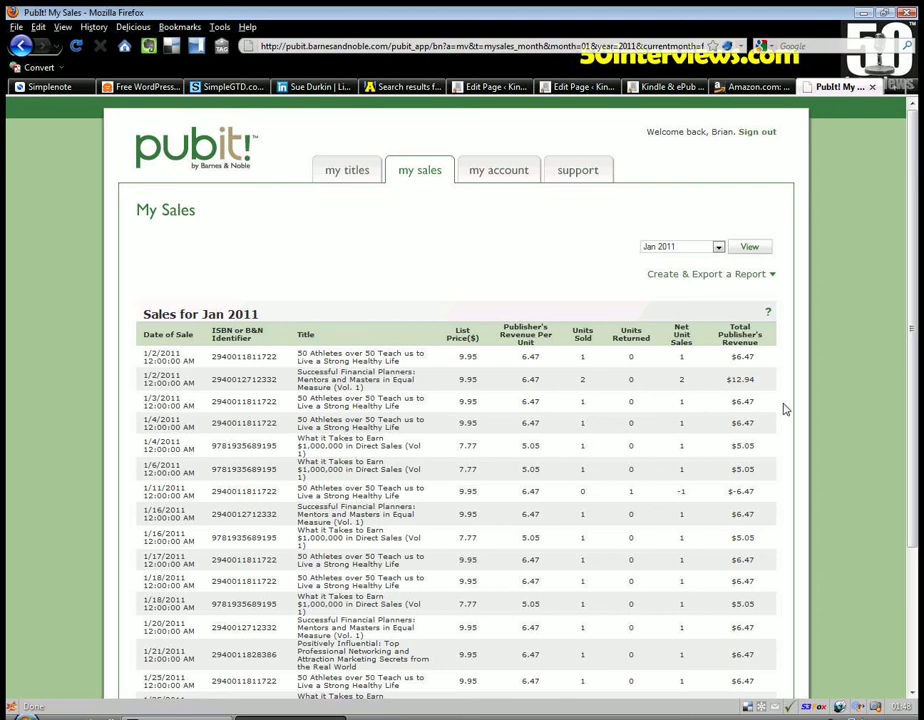
mouse_move(840, 446)
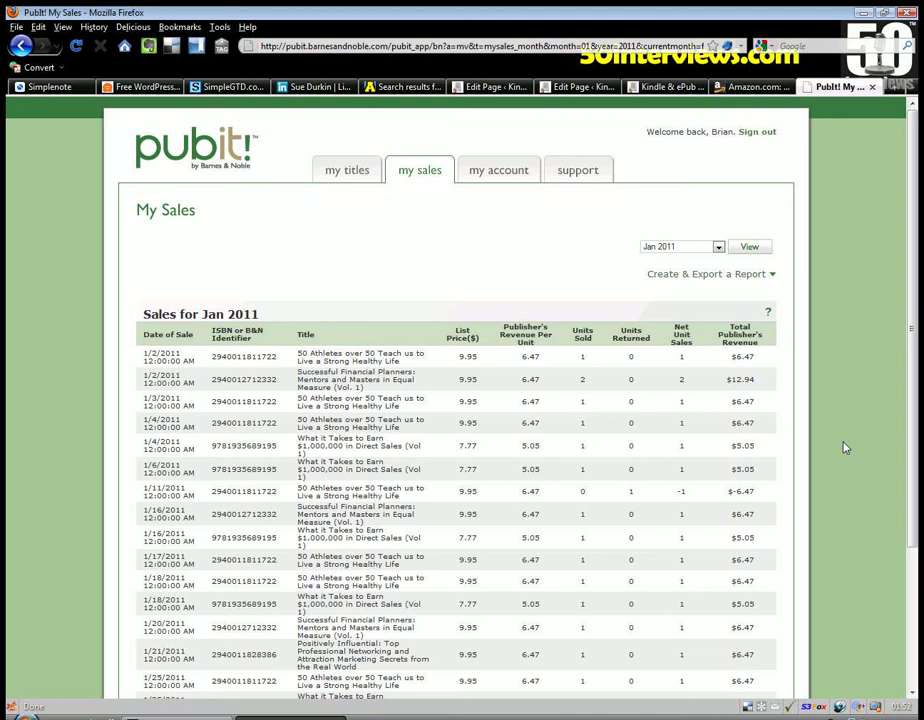
mouse_move(668, 364)
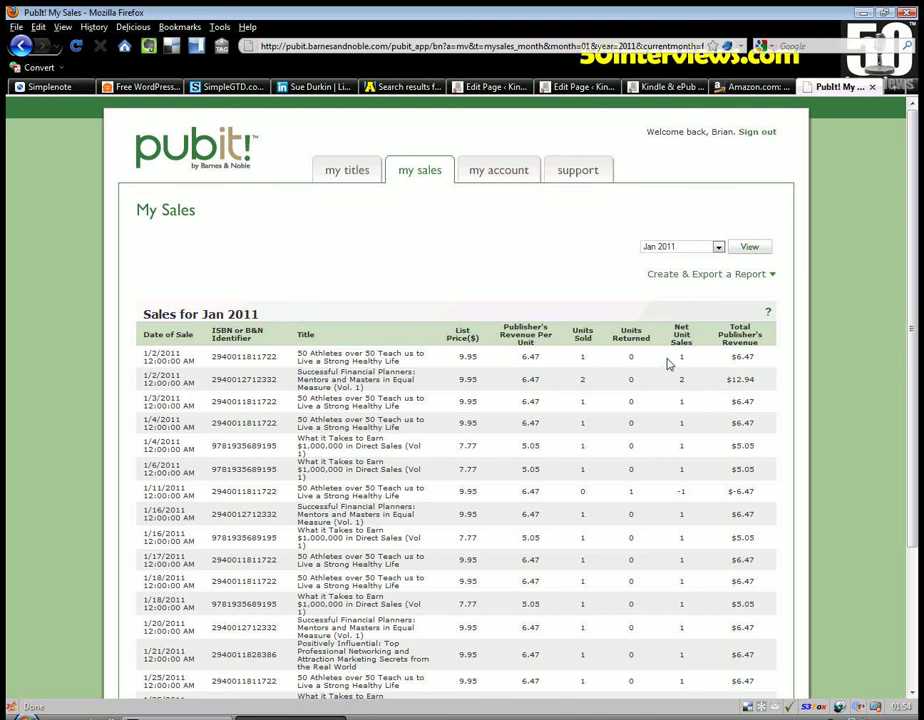
scroll(down, 3)
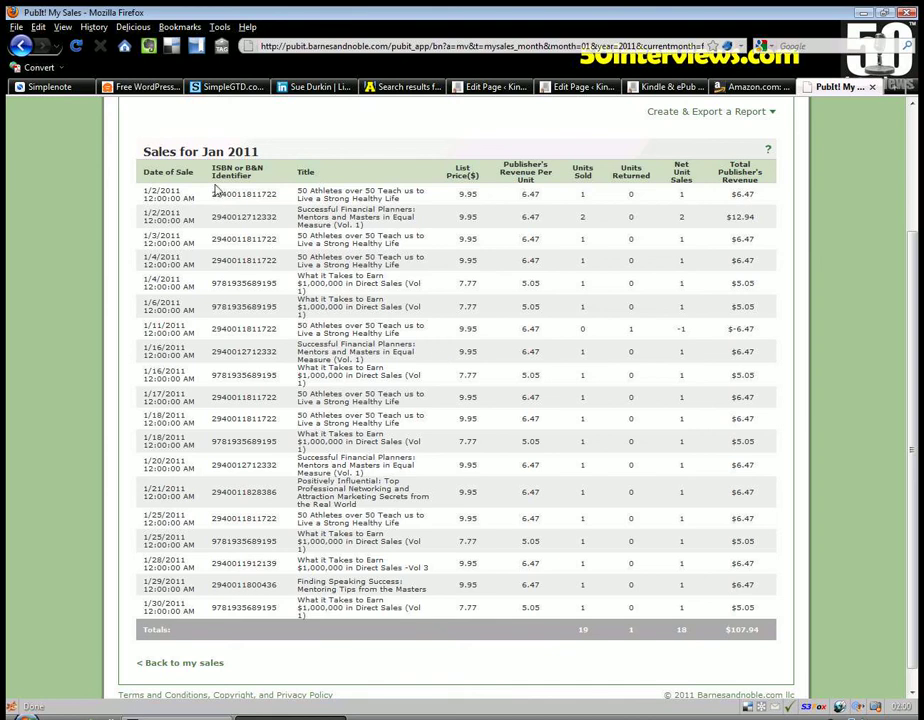
mouse_move(236, 168)
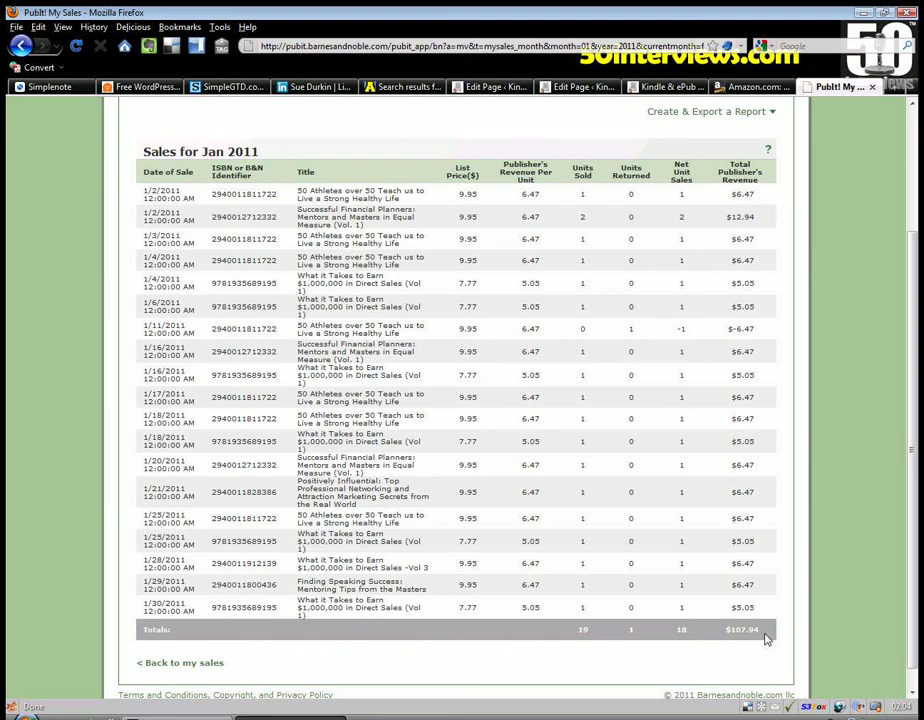
mouse_move(856, 280)
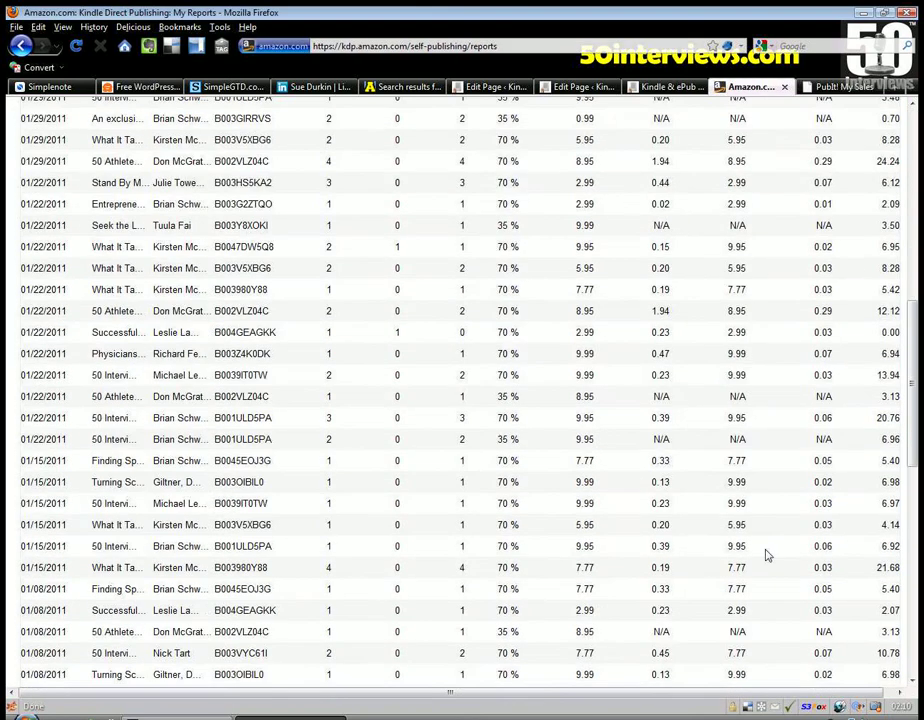
scroll(down, 3)
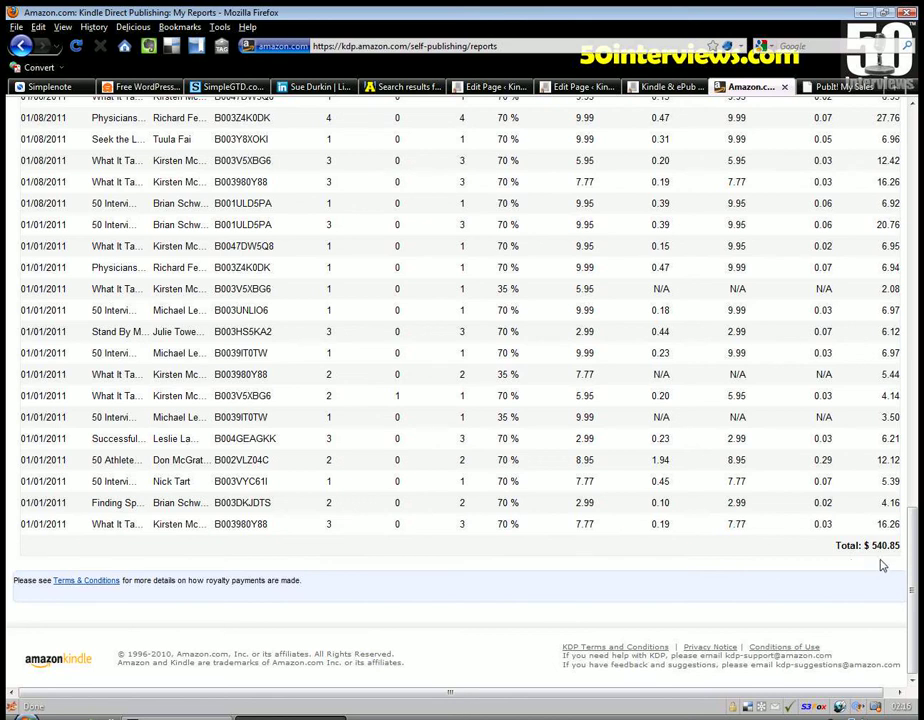
scroll(up, 3)
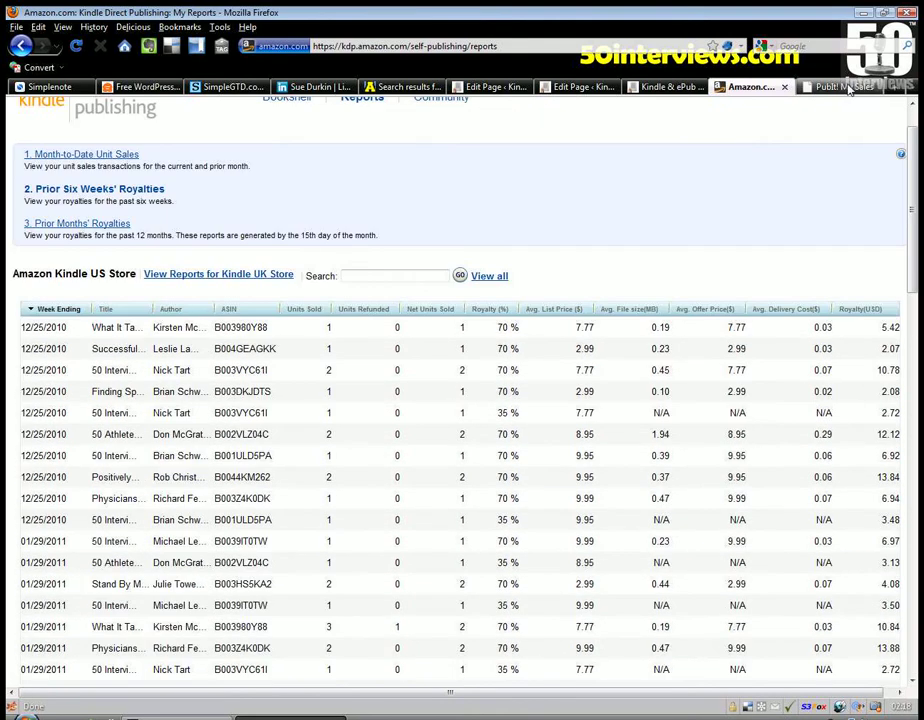
click(830, 86)
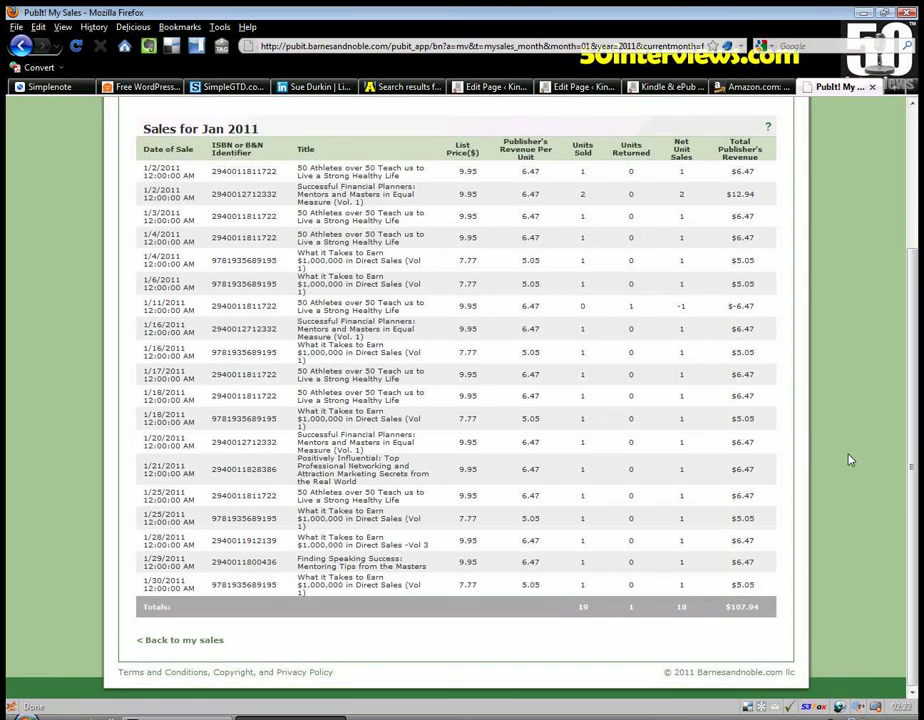
click(744, 86)
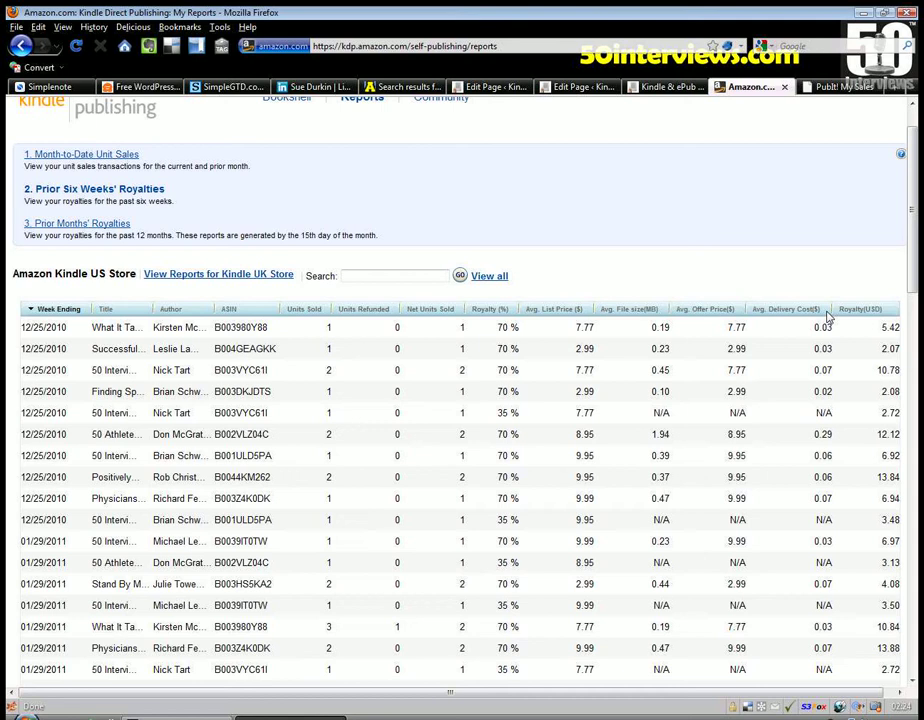
scroll(down, 3)
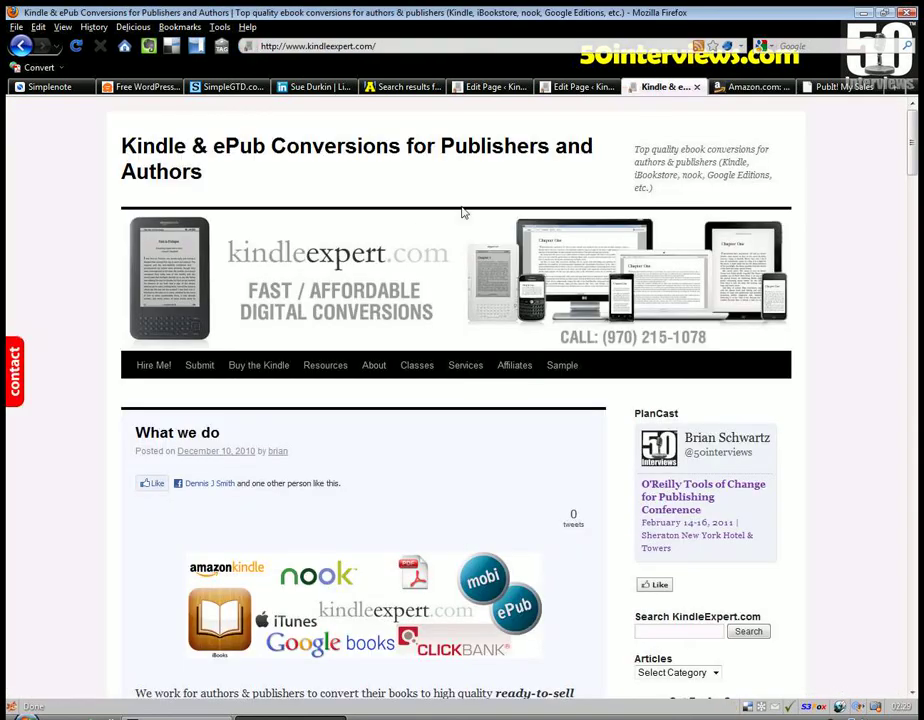
Browse the KindleExpert.com home page posts, reaching the iPad Epub video tutorial and Kindle Singles article
scroll(down, 3)
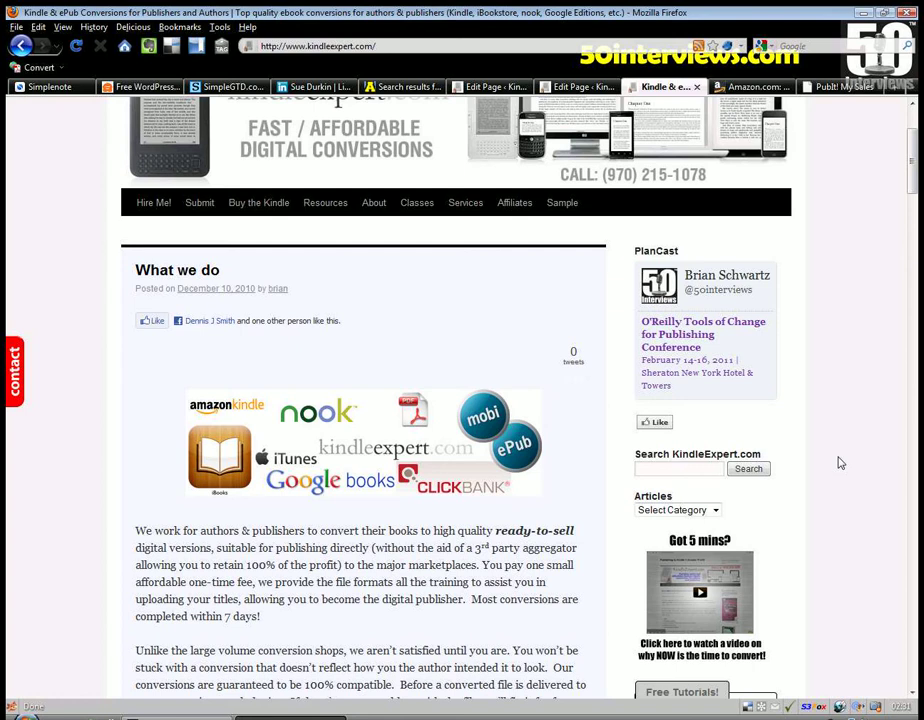
mouse_move(884, 482)
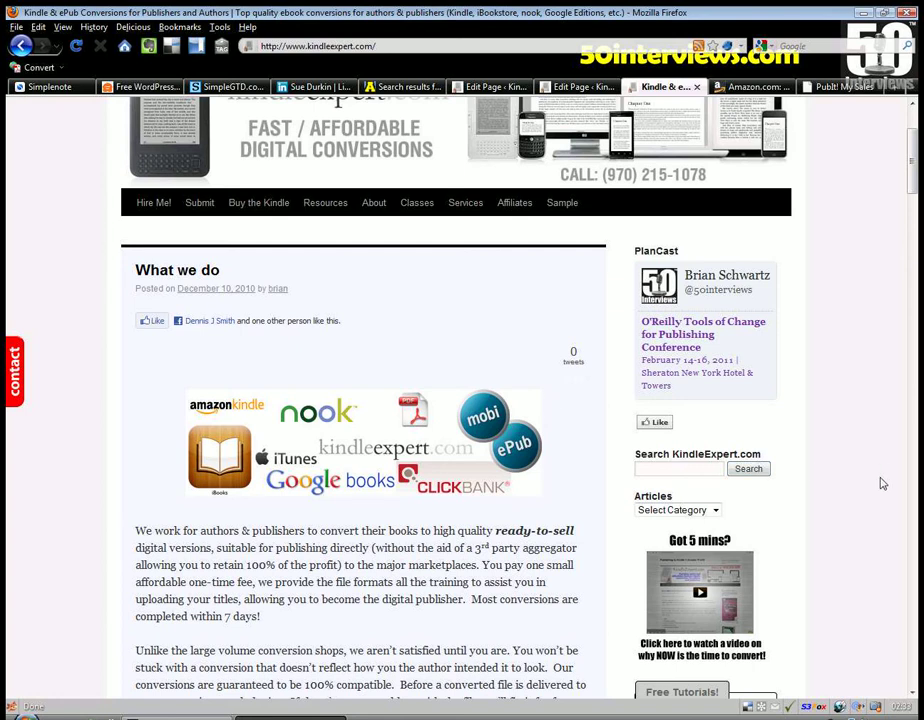
scroll(down, 3)
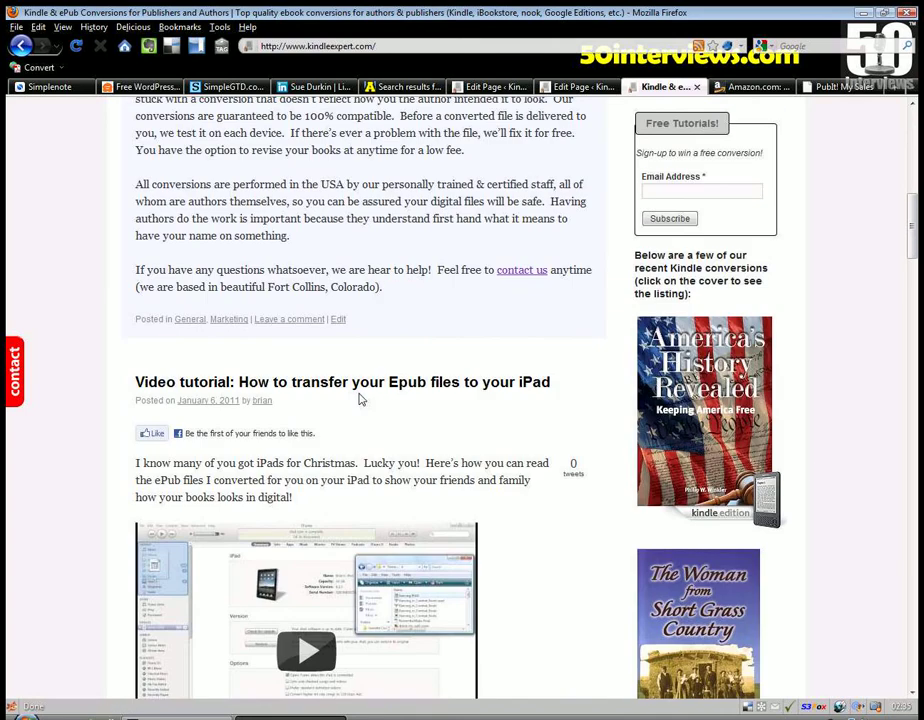
scroll(down, 3)
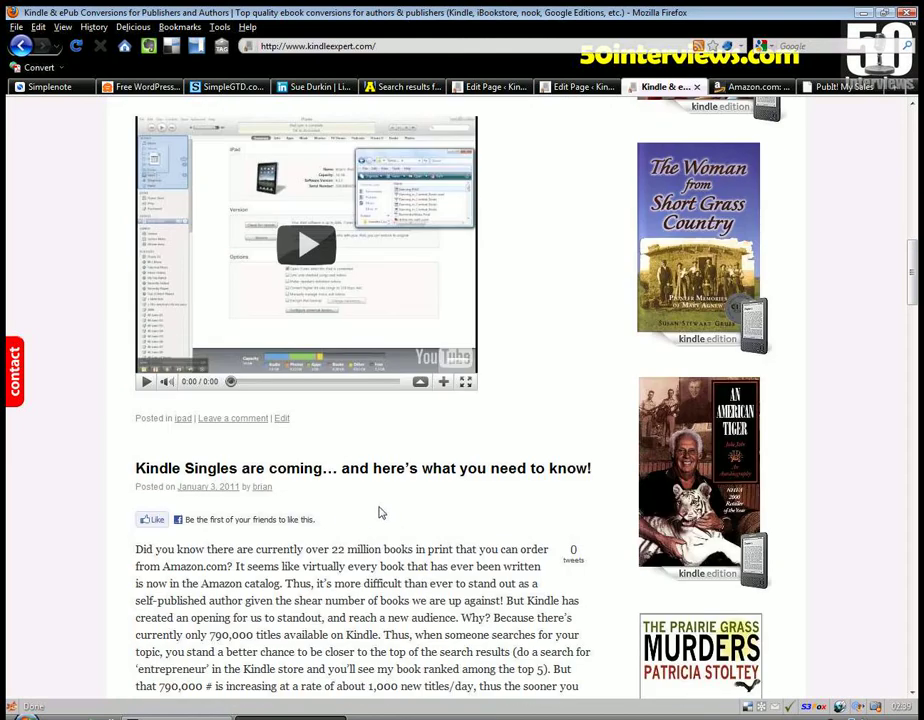
scroll(down, 3)
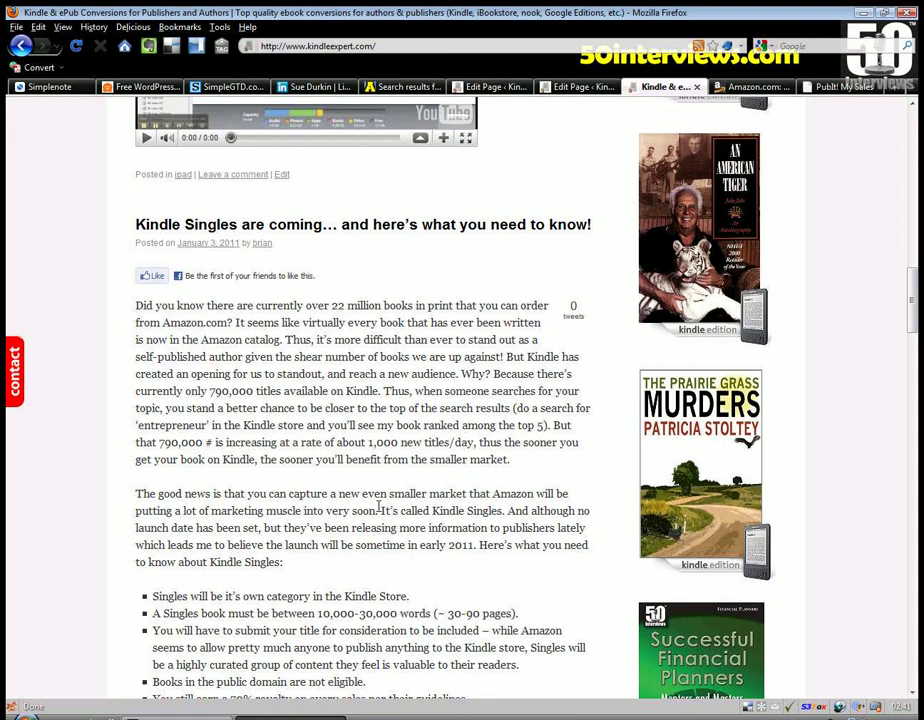
scroll(up, 3)
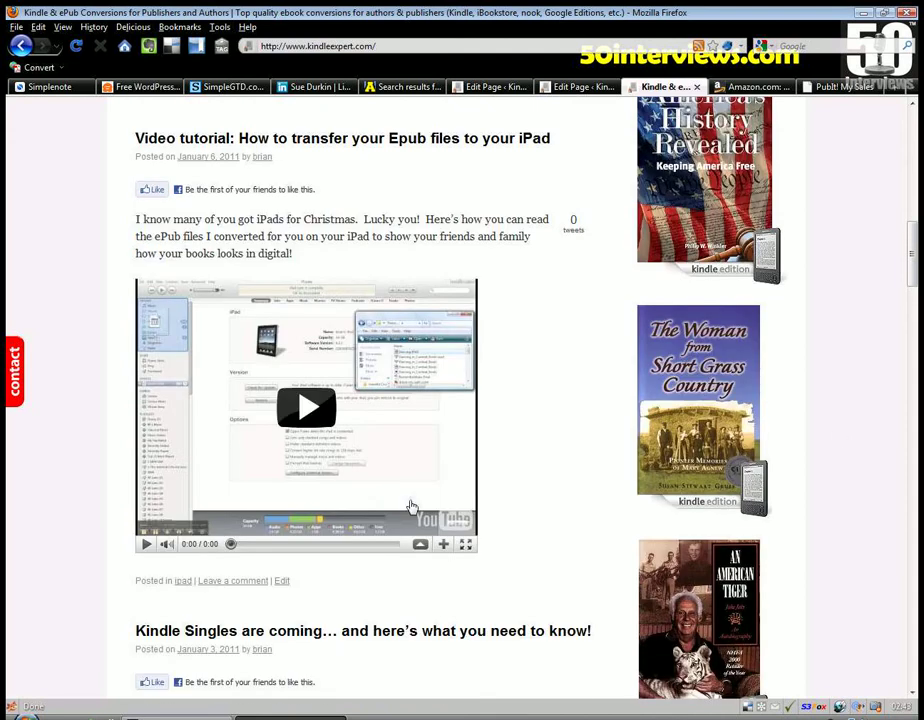
scroll(up, 3)
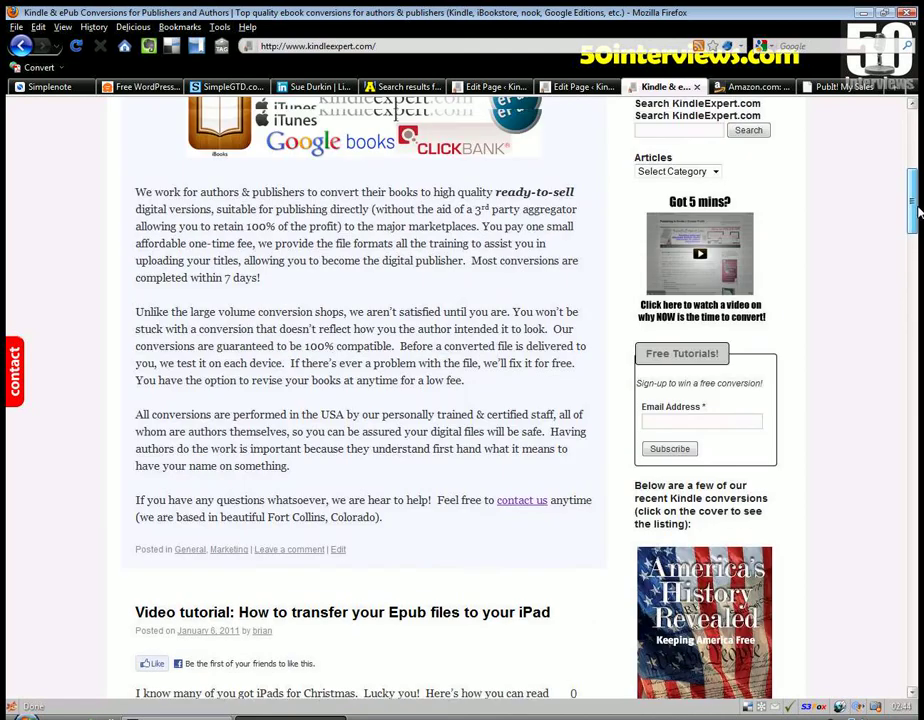
scroll(down, 3)
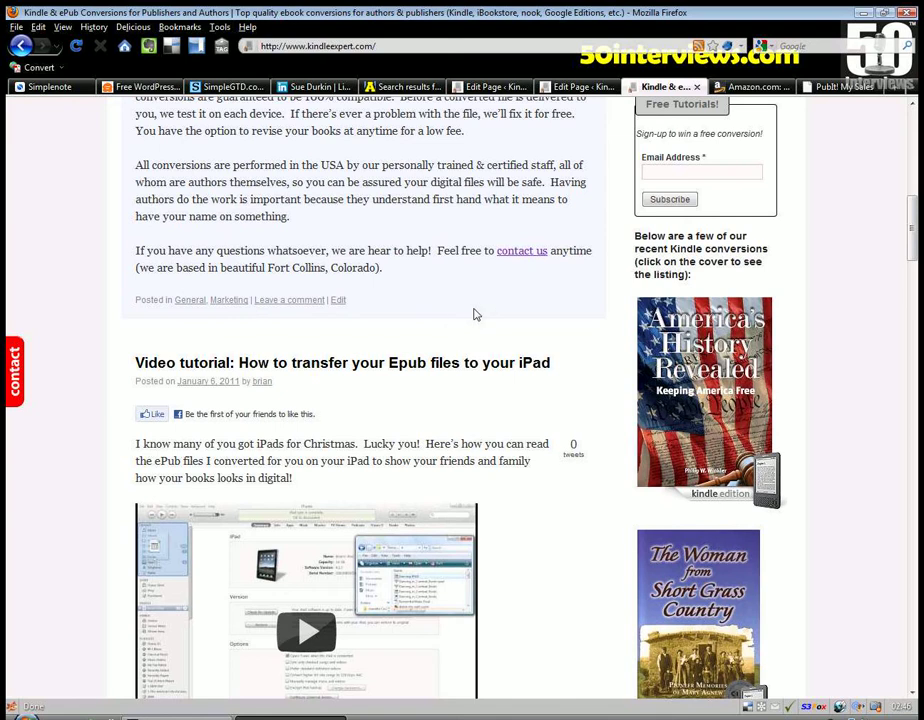
scroll(down, 3)
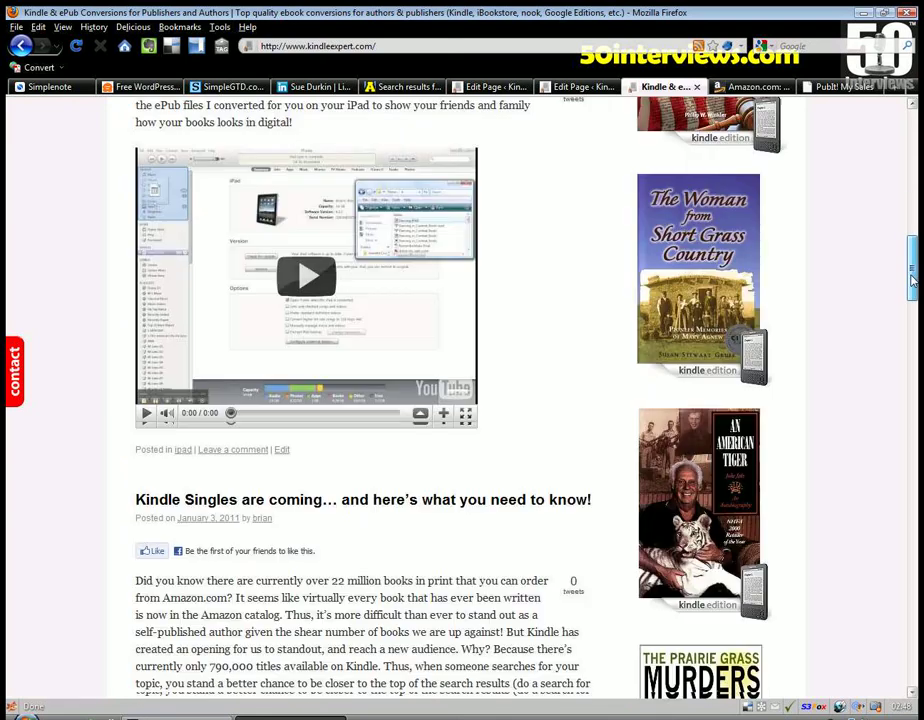
scroll(down, 3)
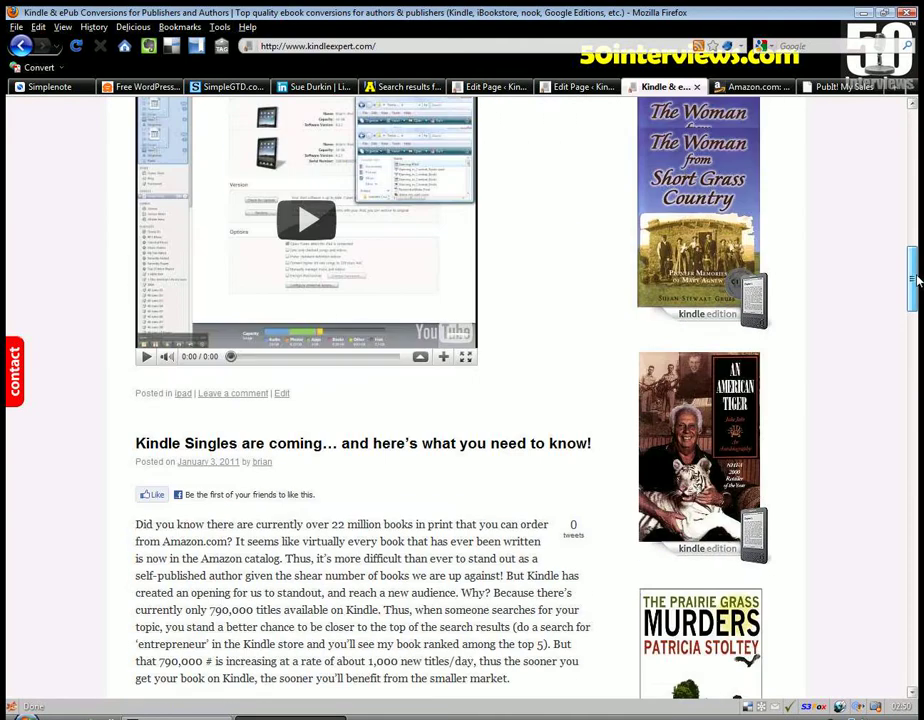
scroll(up, 3)
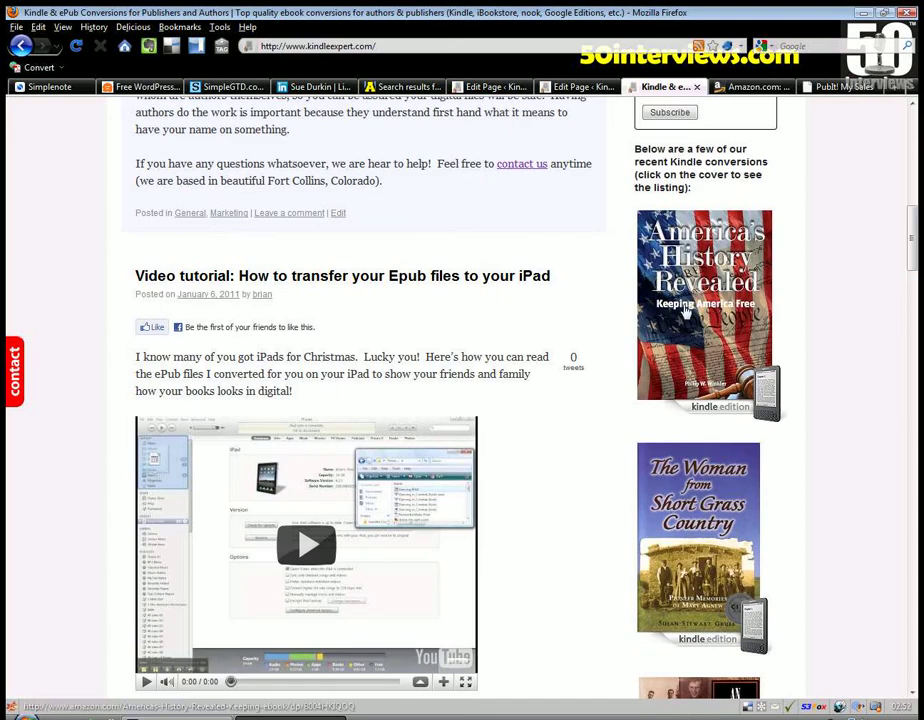
From the America's History Revealed store page, send its free sample to Desktop
click(704, 310)
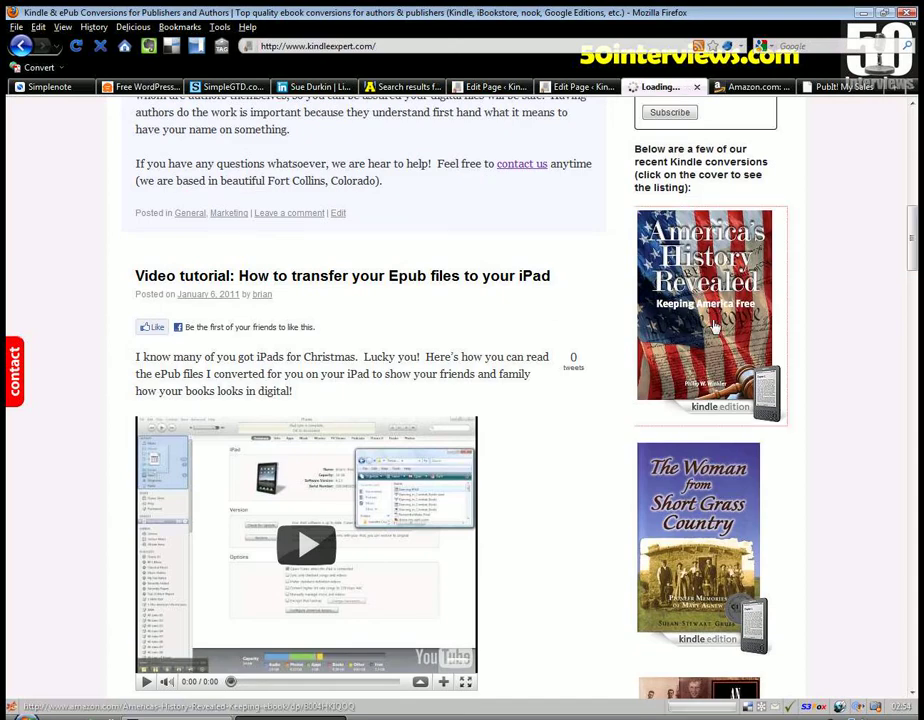
click(708, 310)
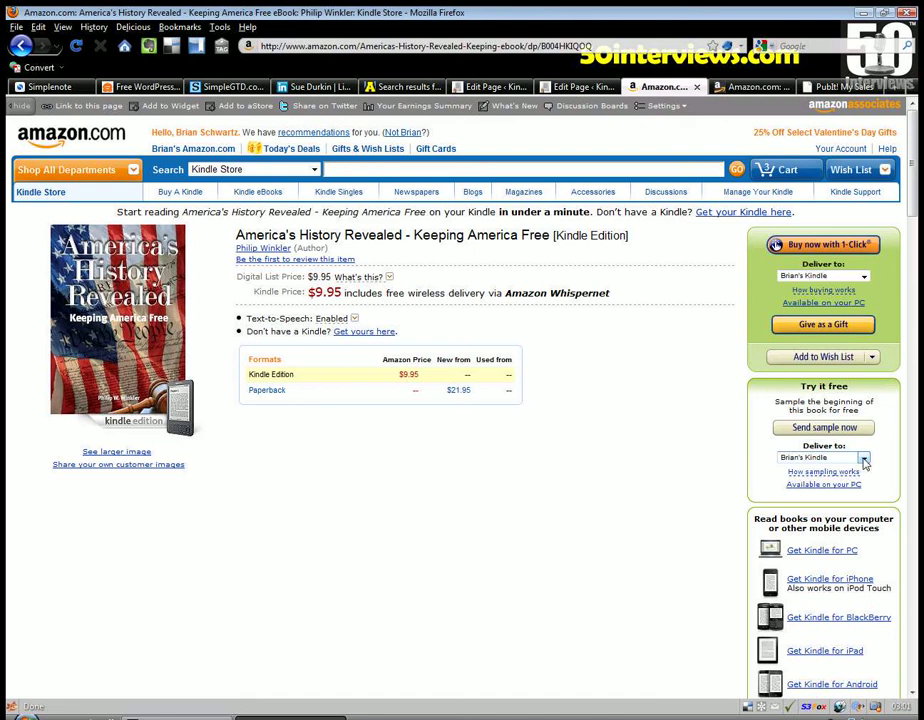
click(864, 458)
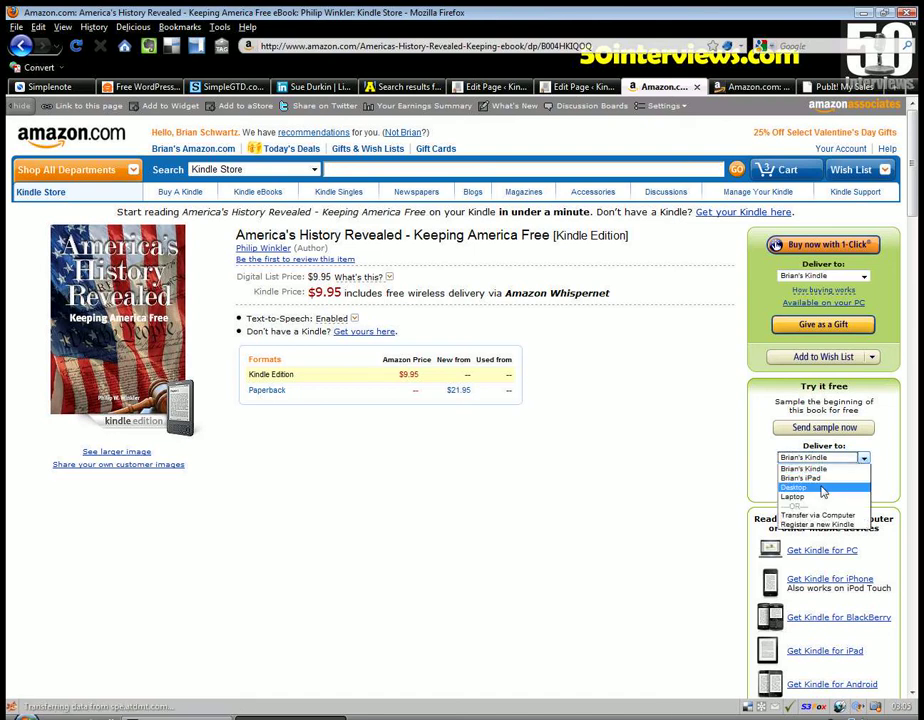
click(792, 488)
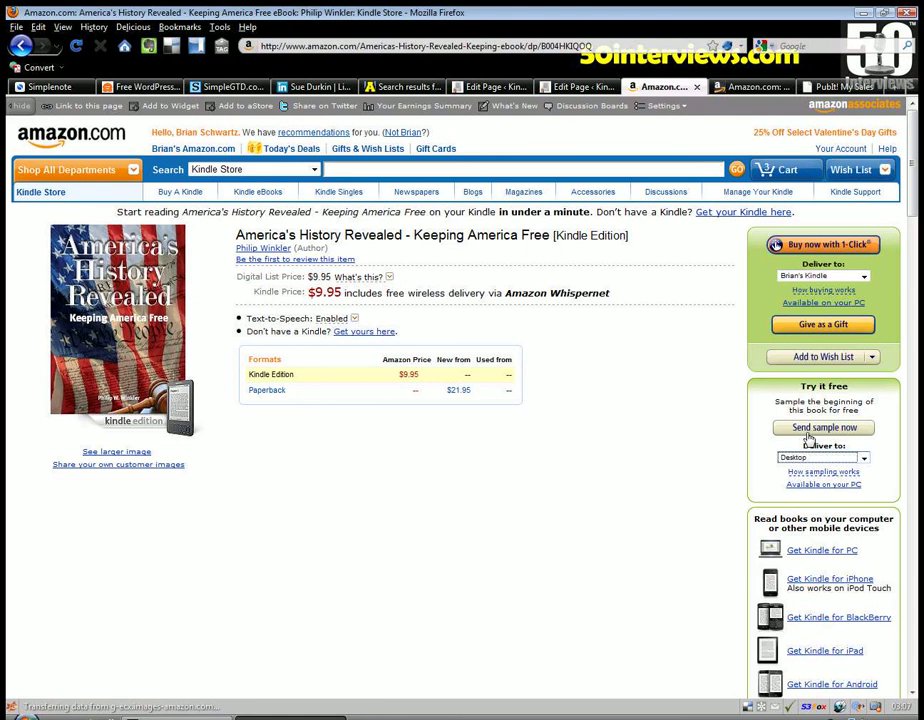
mouse_move(808, 440)
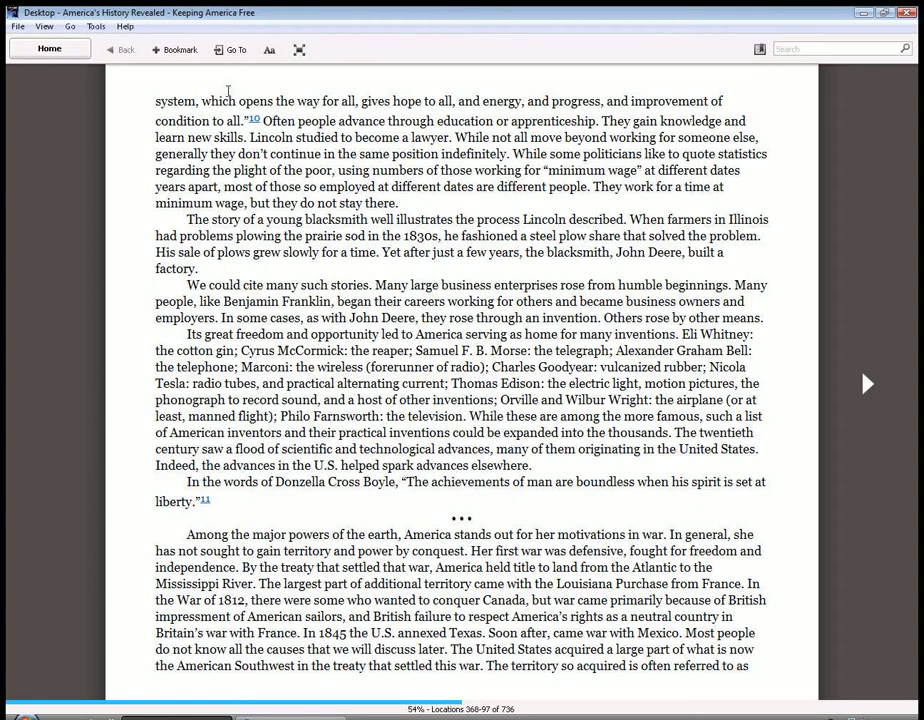
Jump the America's History Revealed sample to its Table of Contents via Go To
click(230, 48)
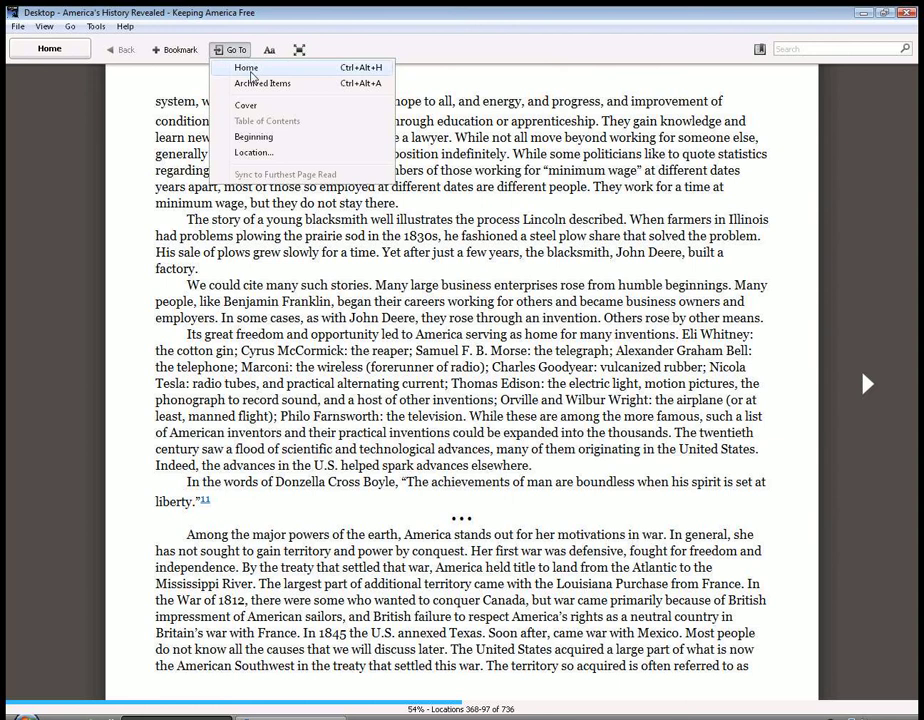
click(268, 120)
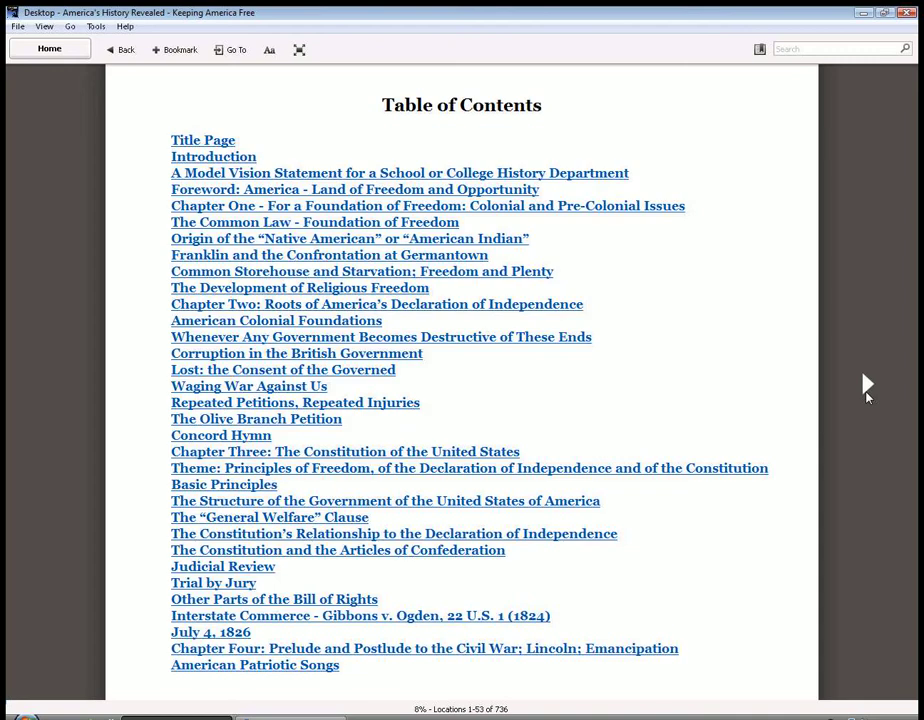
mouse_move(216, 442)
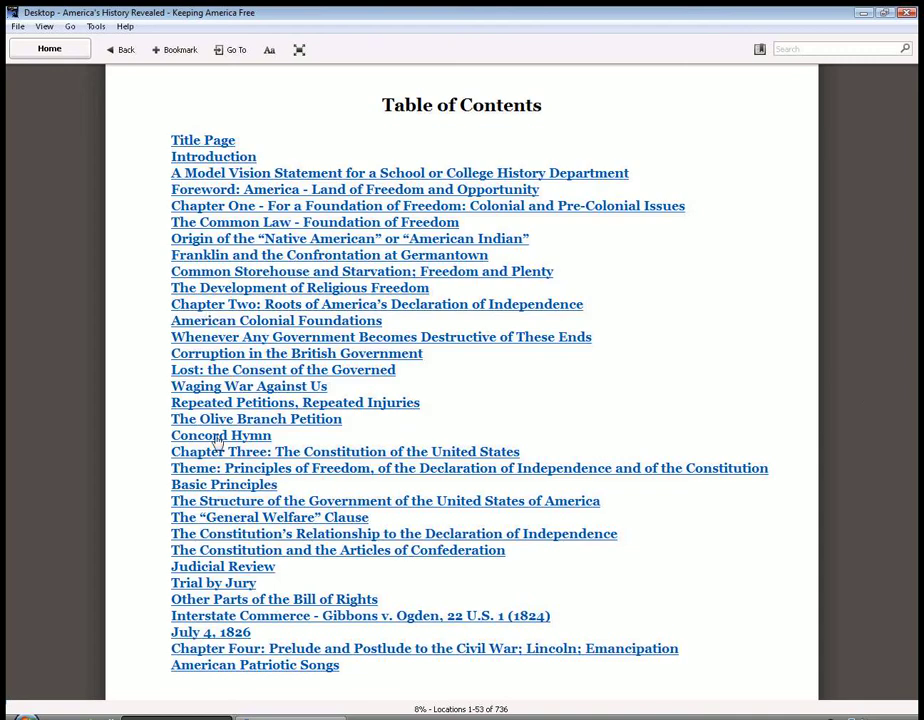
click(232, 48)
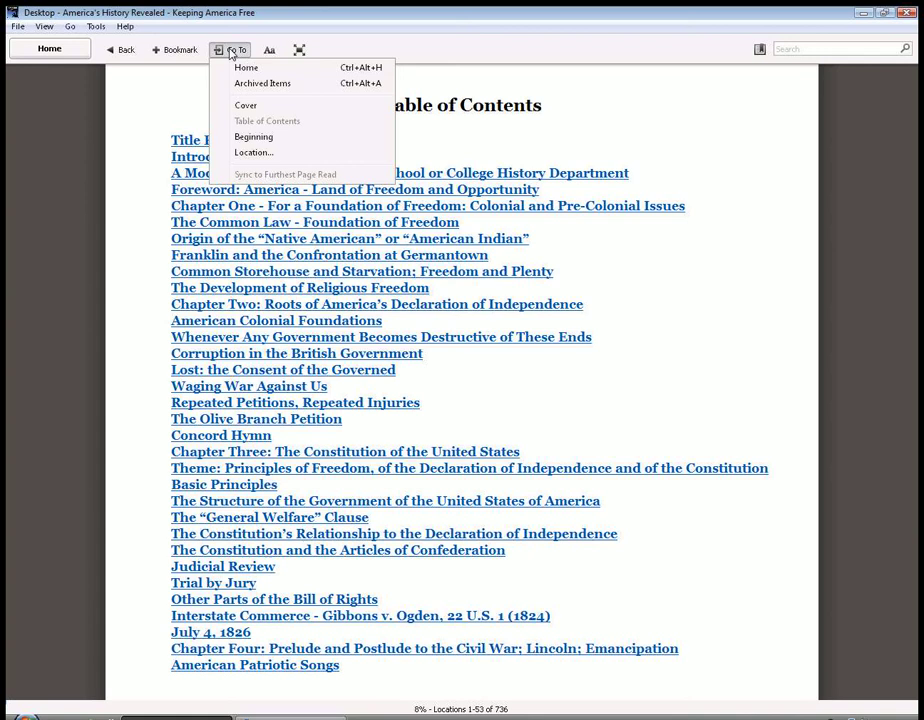
mouse_move(268, 120)
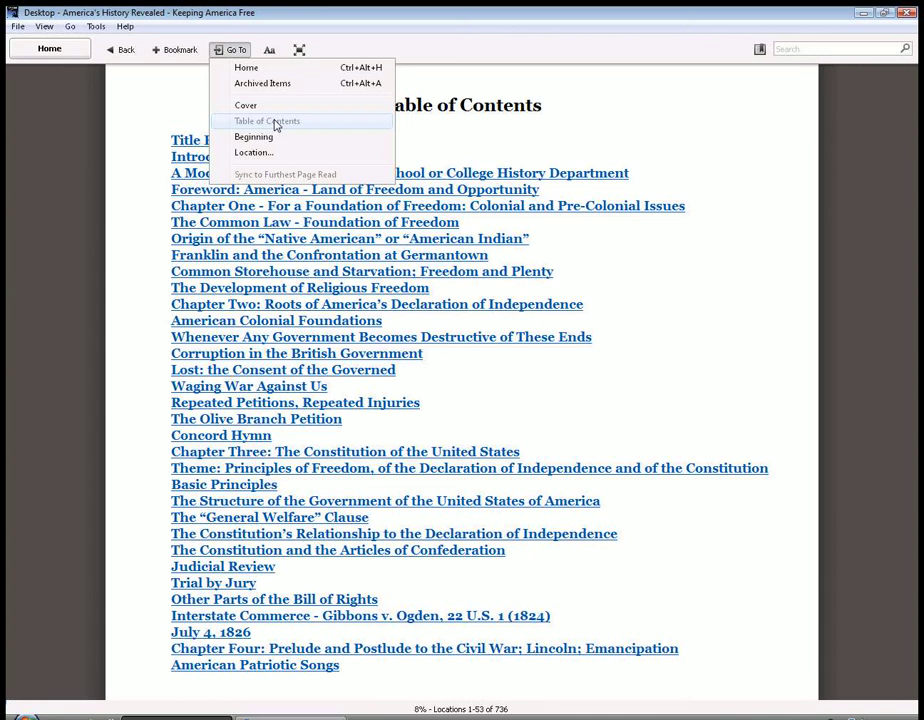
mouse_move(272, 128)
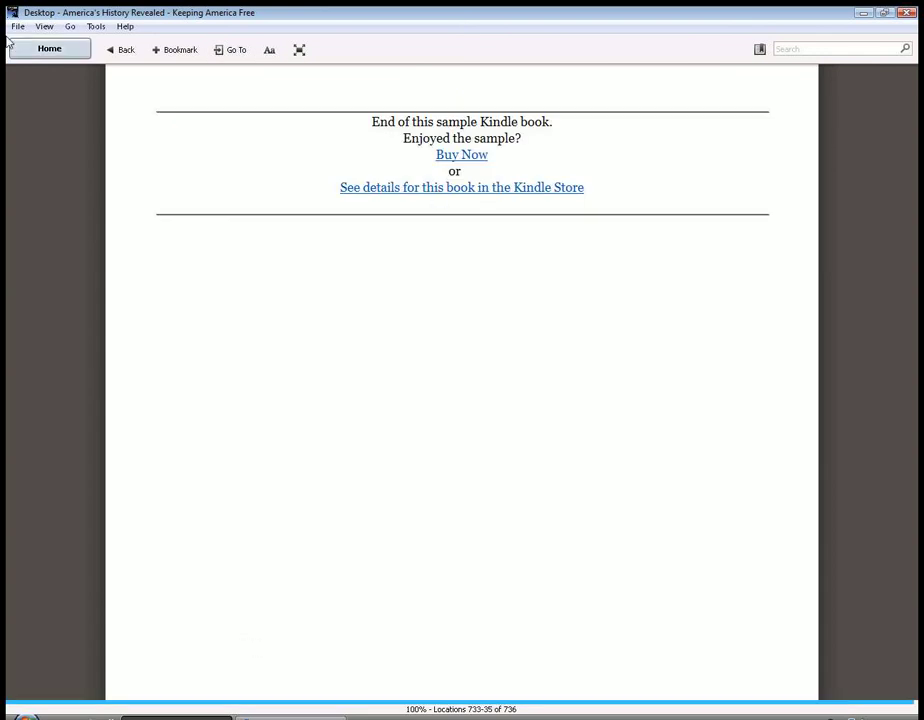
Return to the sample's start and page through copyright, acknowledgments and introduction toward the end-of-sample page
click(120, 48)
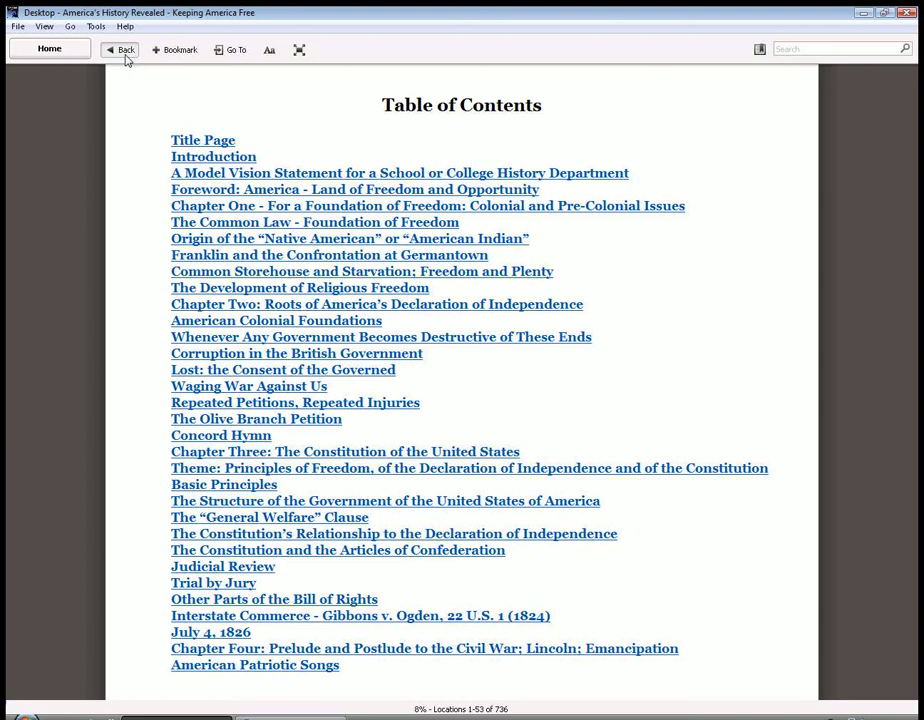
mouse_move(230, 68)
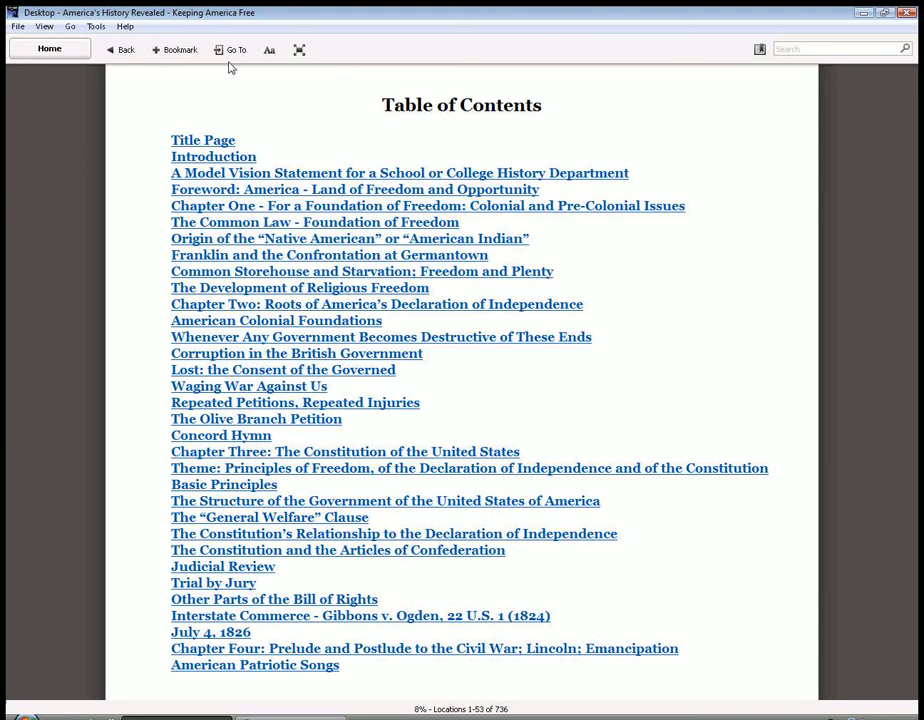
click(236, 48)
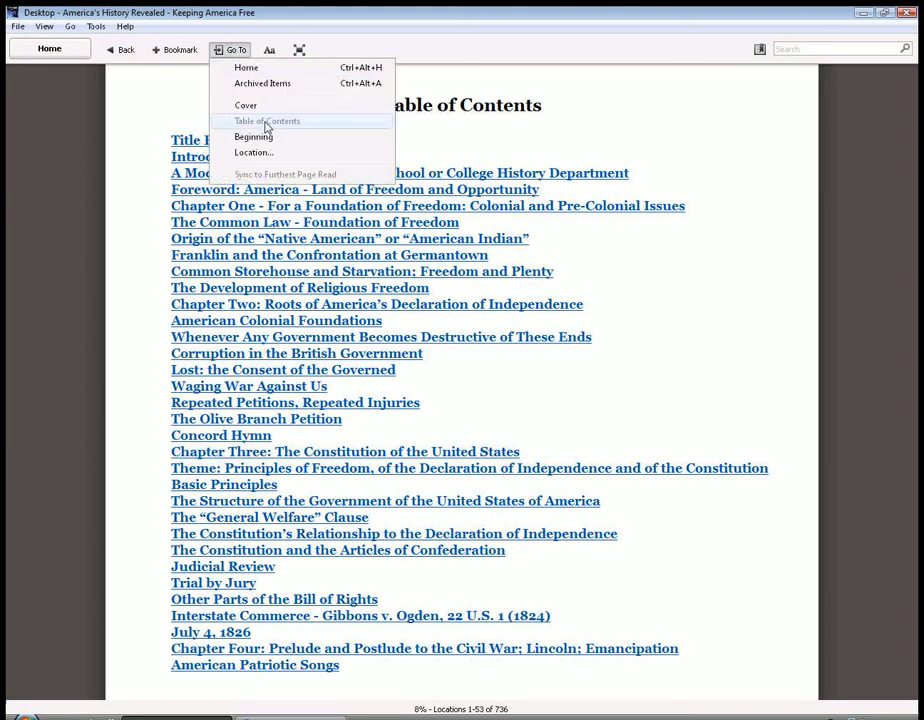
mouse_move(254, 152)
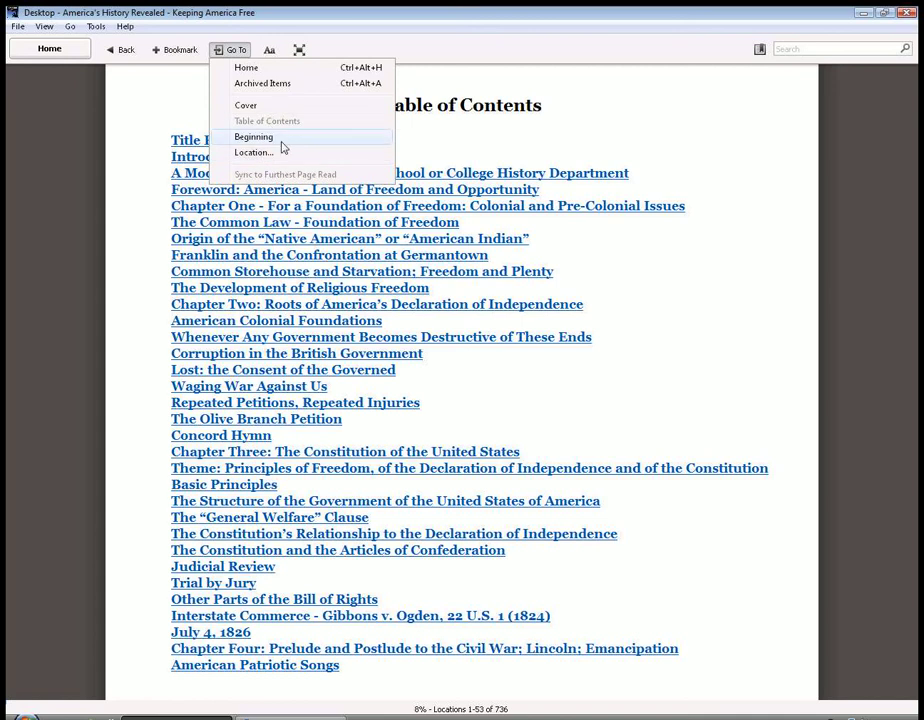
mouse_move(560, 194)
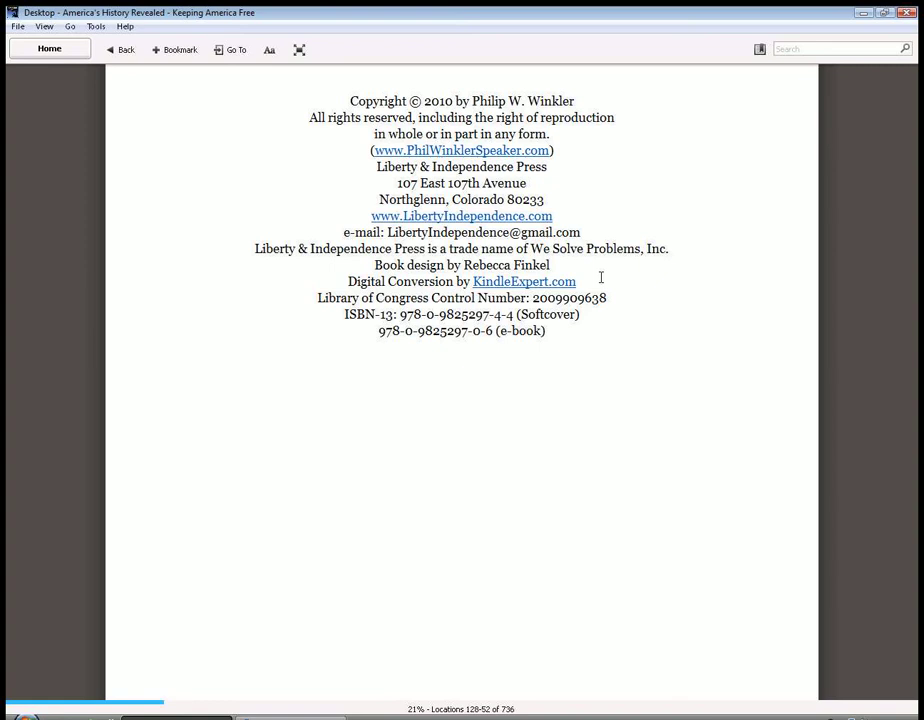
mouse_move(498, 292)
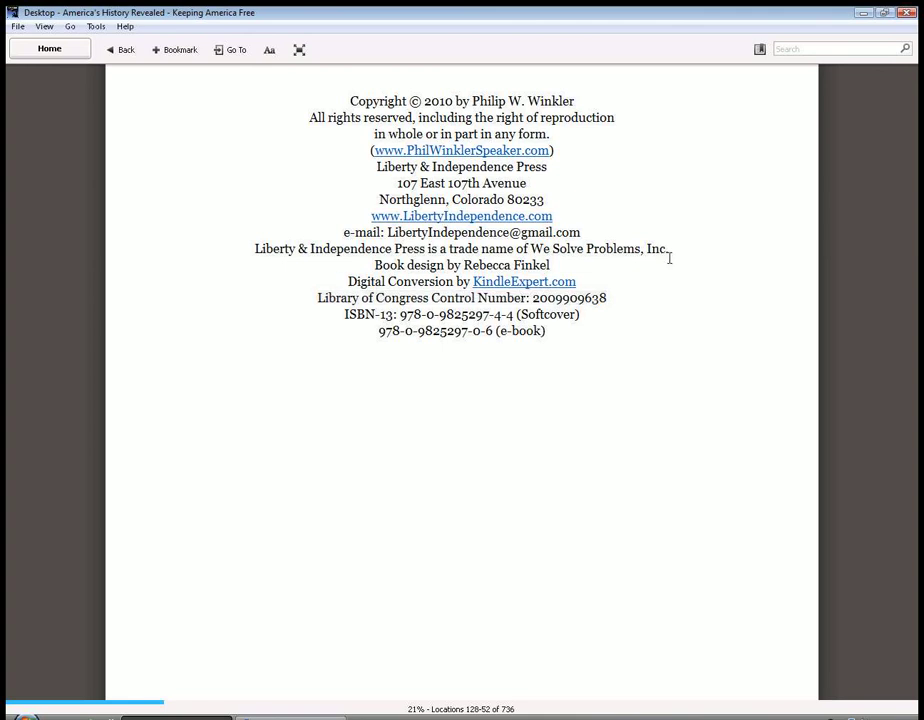
mouse_move(680, 332)
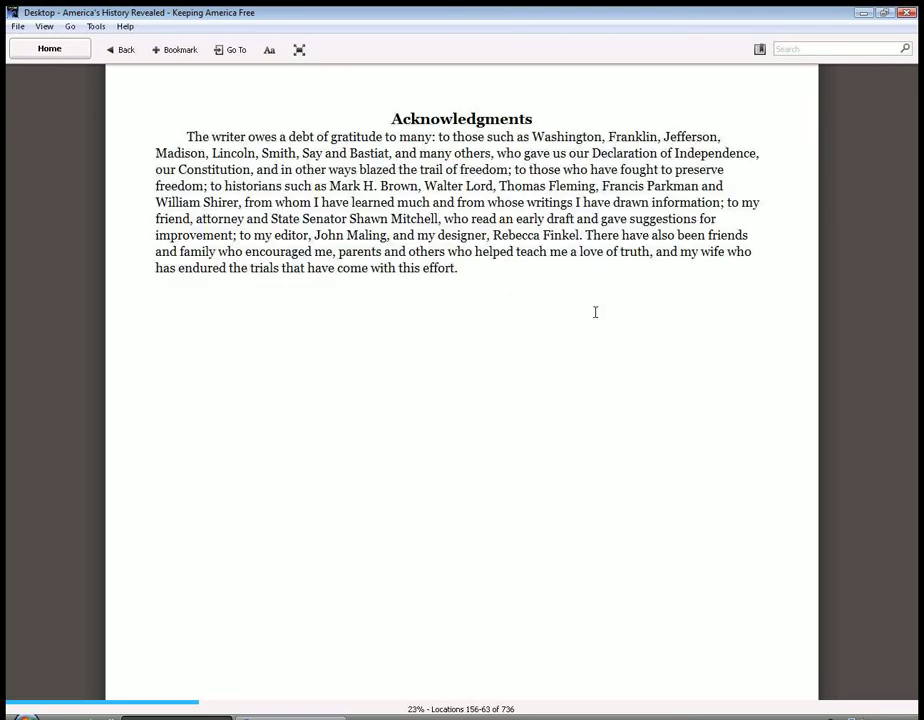
mouse_move(516, 298)
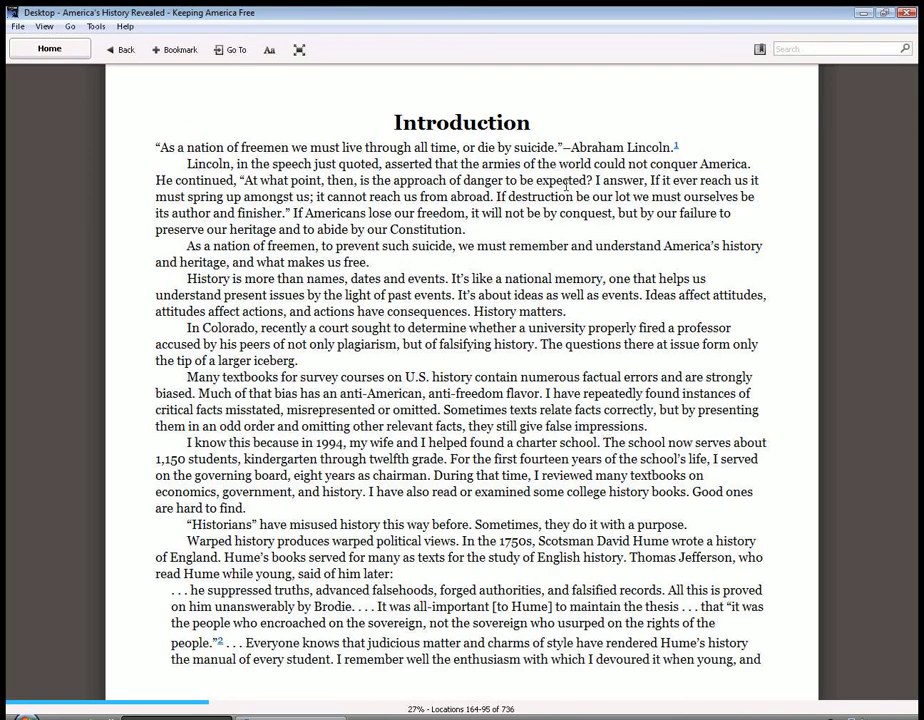
scroll(down, 3)
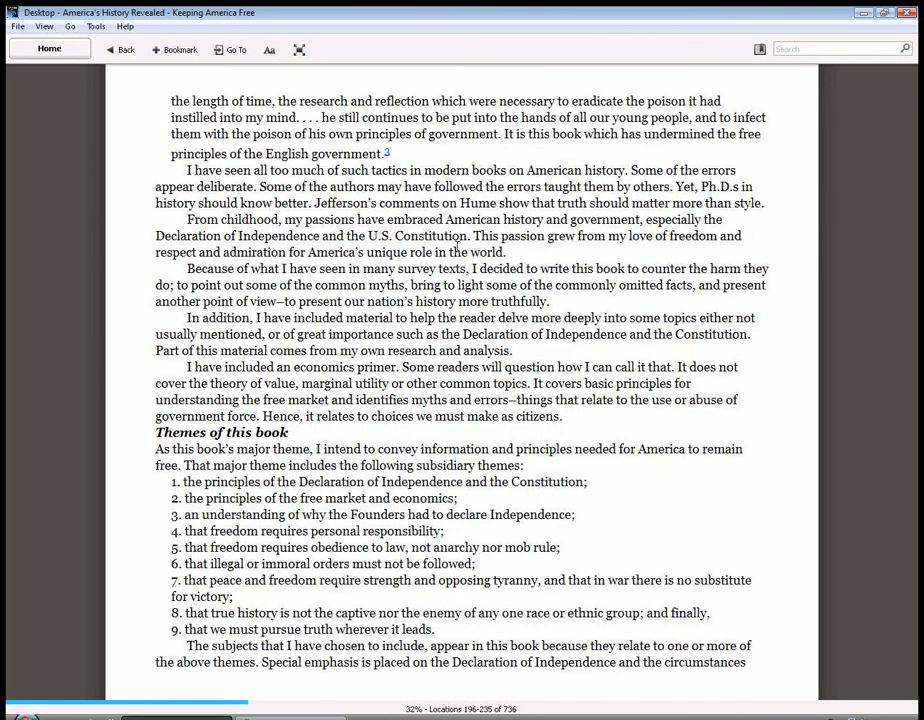
scroll(down, 3)
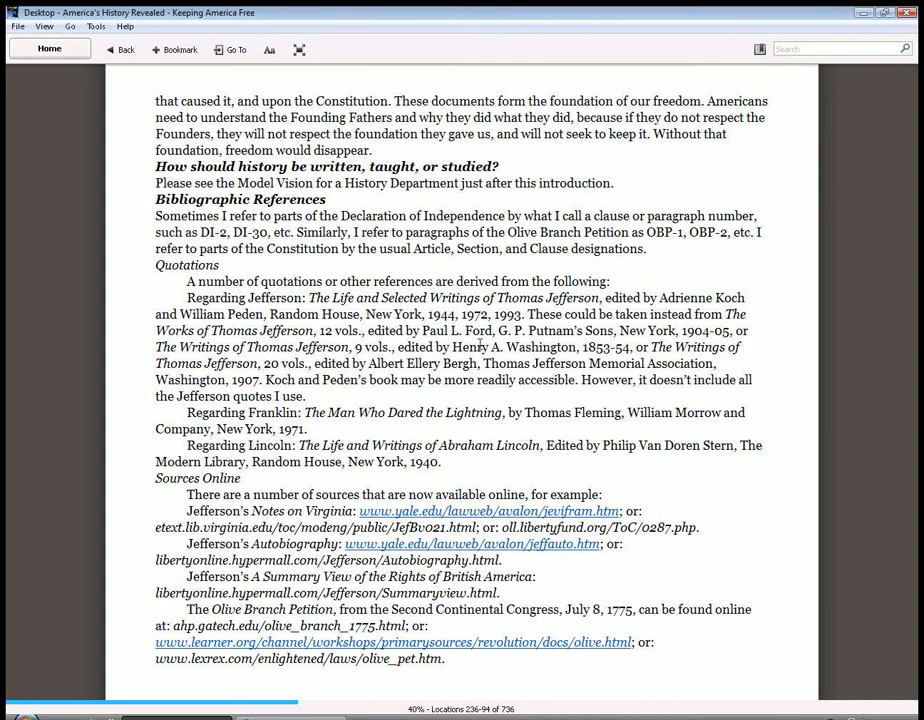
mouse_move(396, 516)
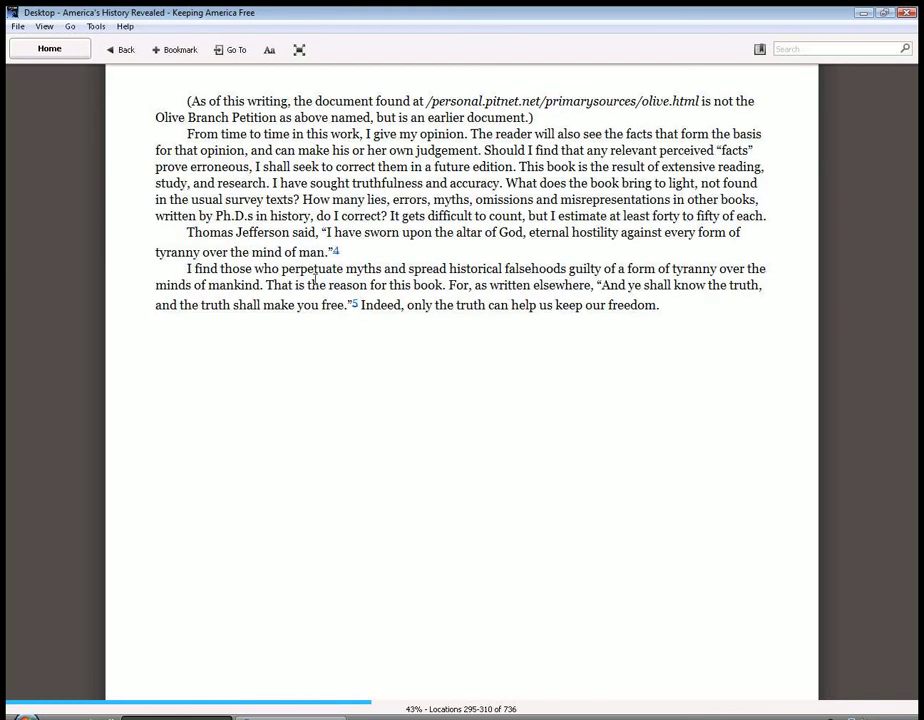
mouse_move(336, 252)
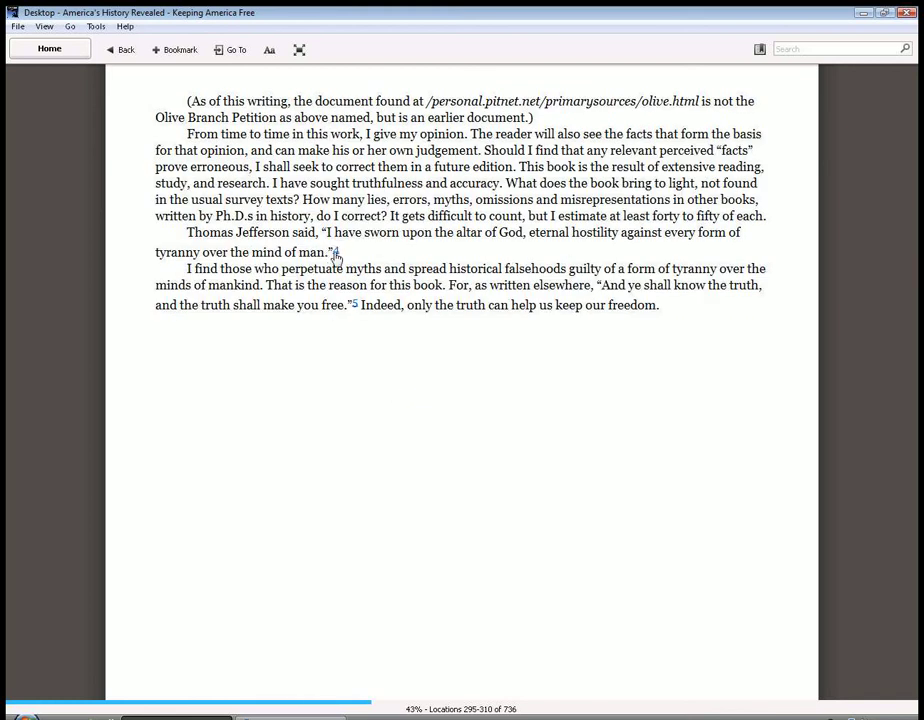
mouse_move(400, 264)
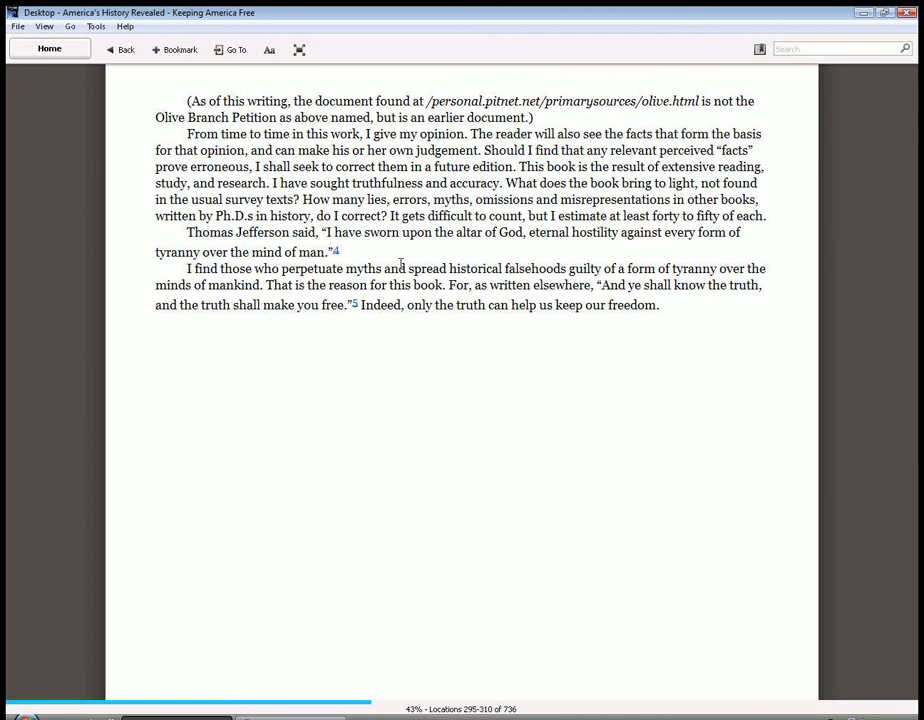
mouse_move(336, 258)
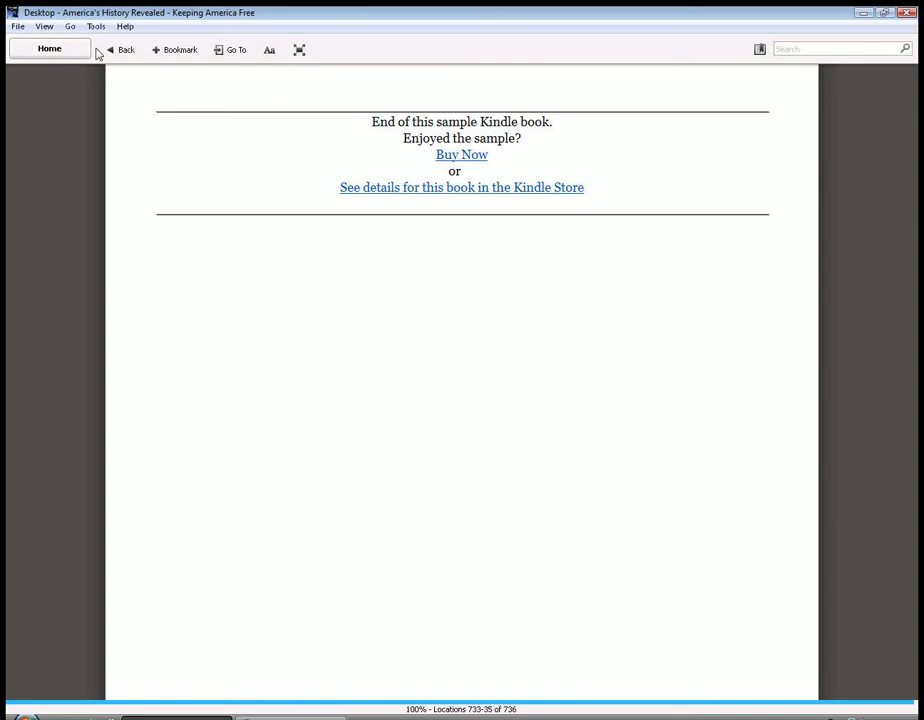
Go back to the previously read foreword page and read further down it
click(120, 48)
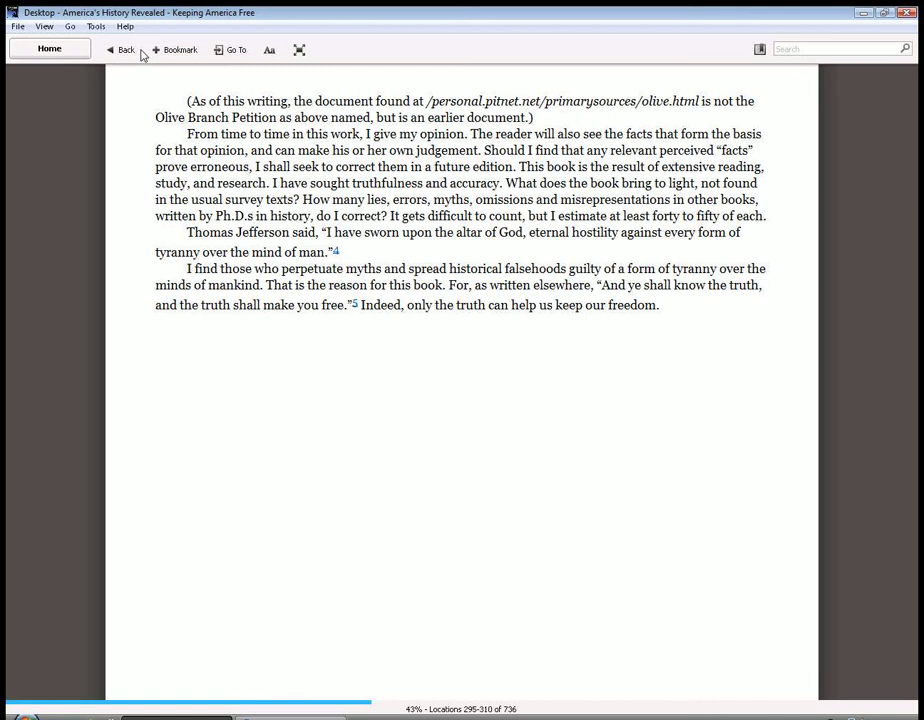
mouse_move(866, 384)
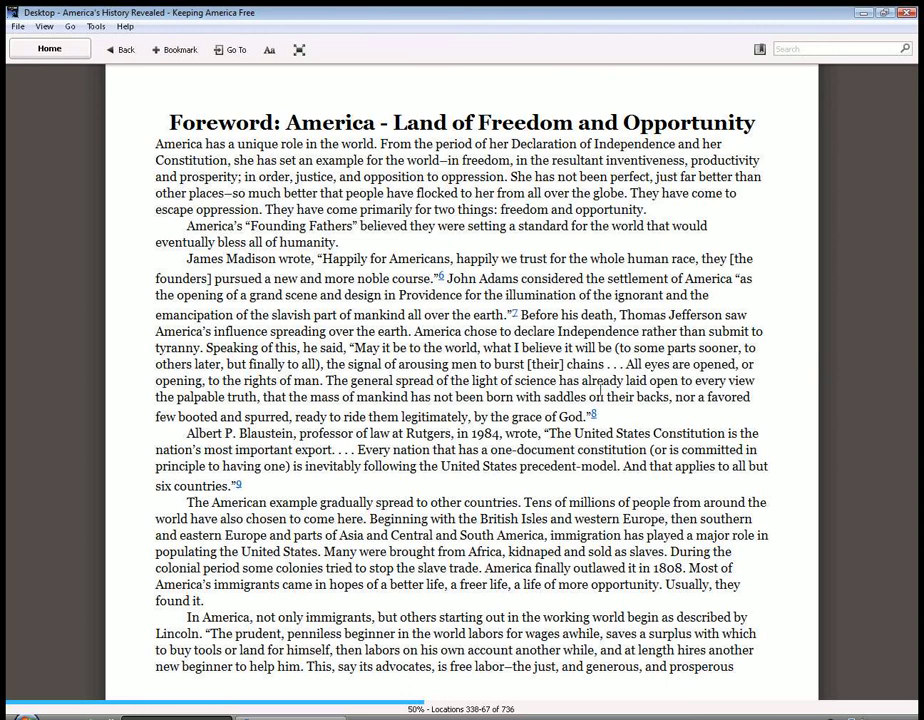
scroll(down, 3)
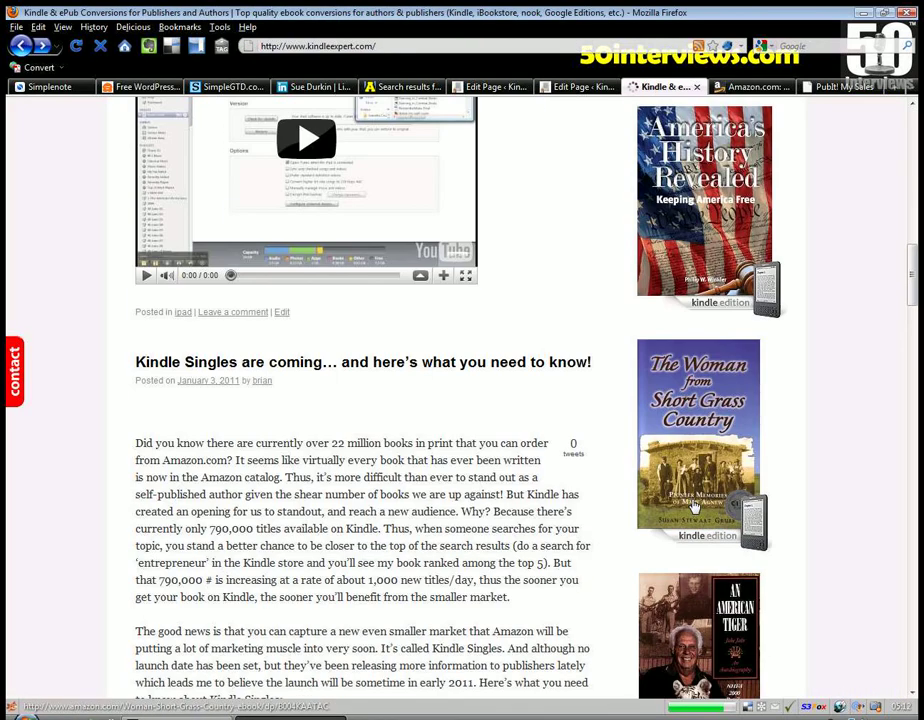
From The Woman from Short Grass Country's Amazon page, send its free sample to Desktop
click(698, 440)
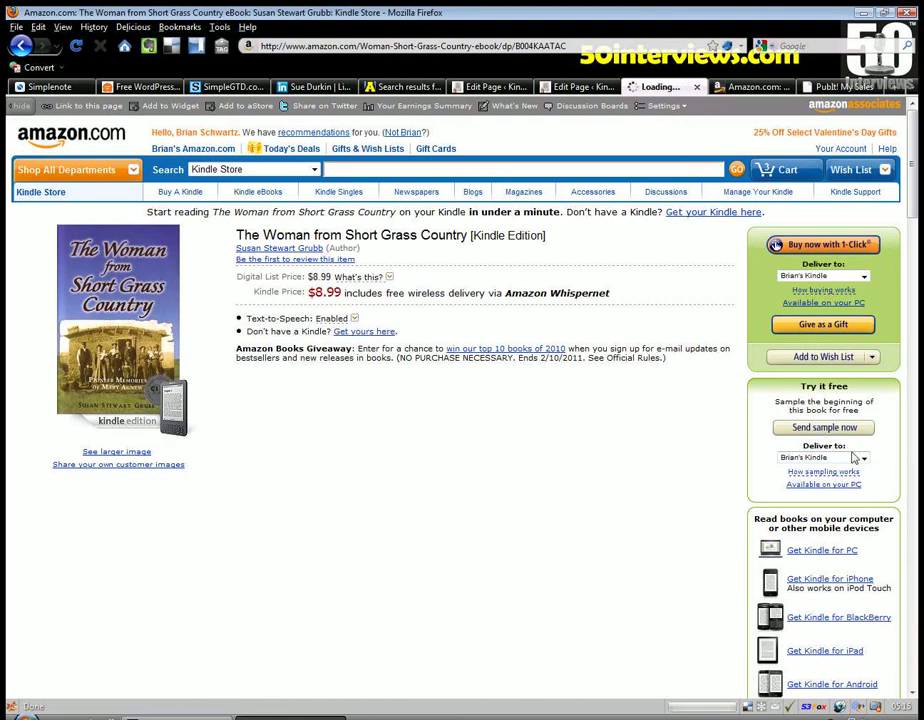
click(862, 456)
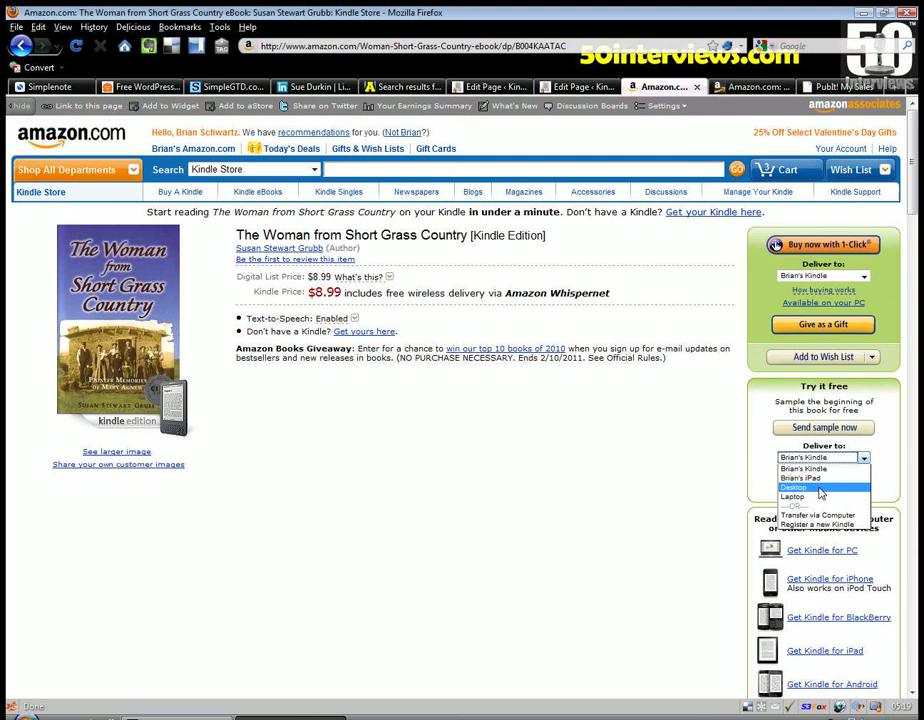
click(792, 488)
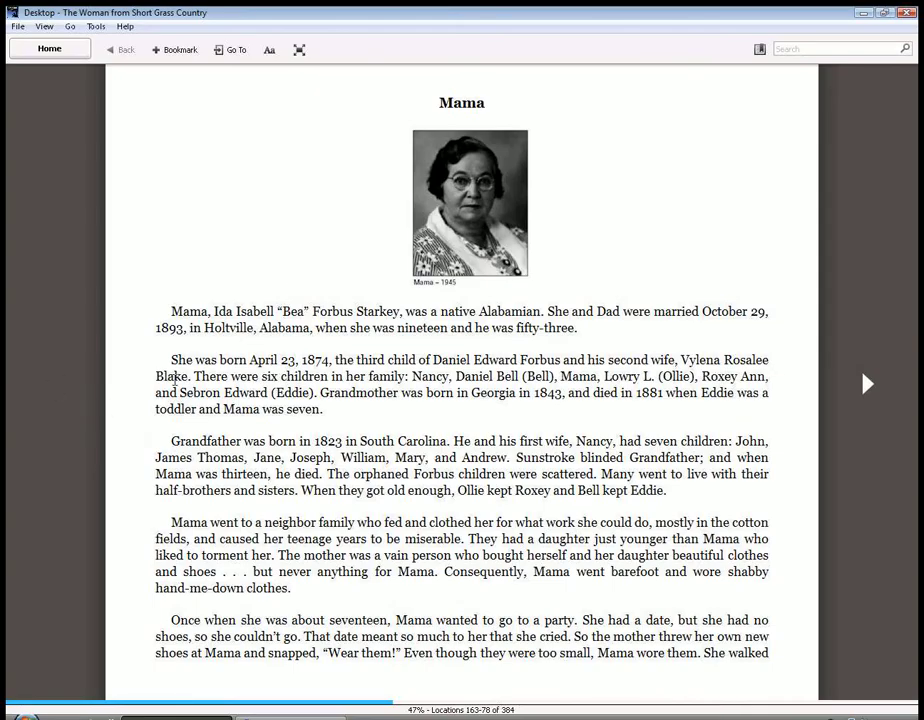
Page back to the Mary Starkey chapter, then return Home to the Kindle library
click(56, 384)
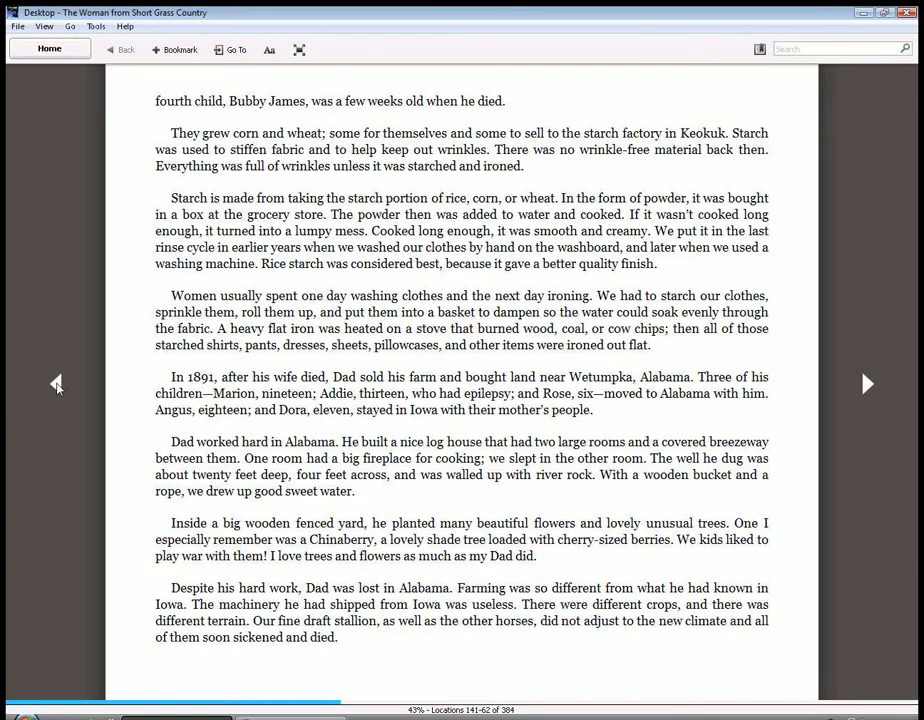
click(56, 384)
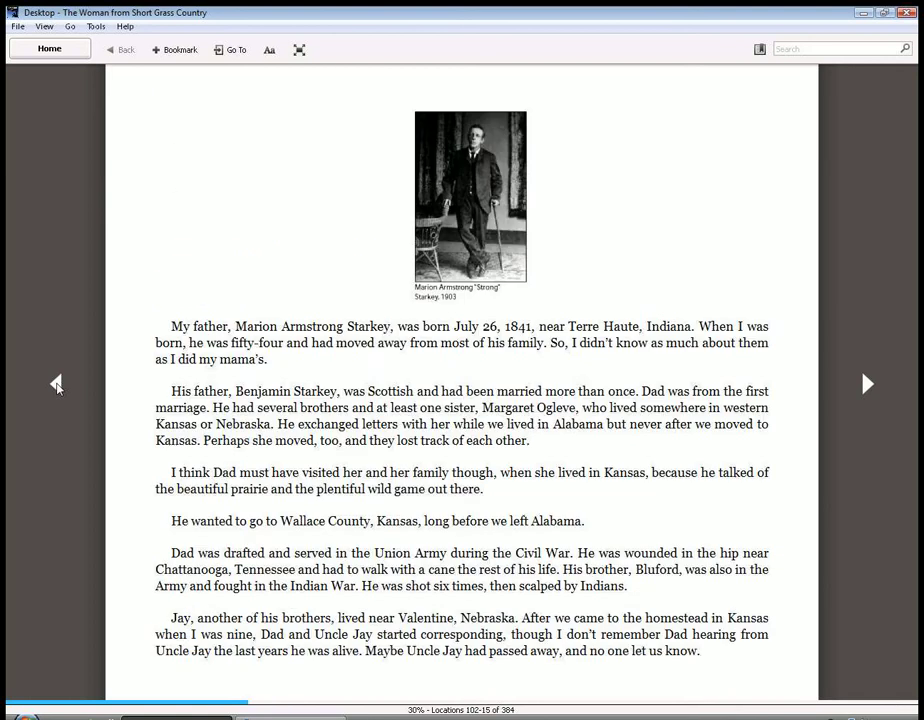
click(56, 384)
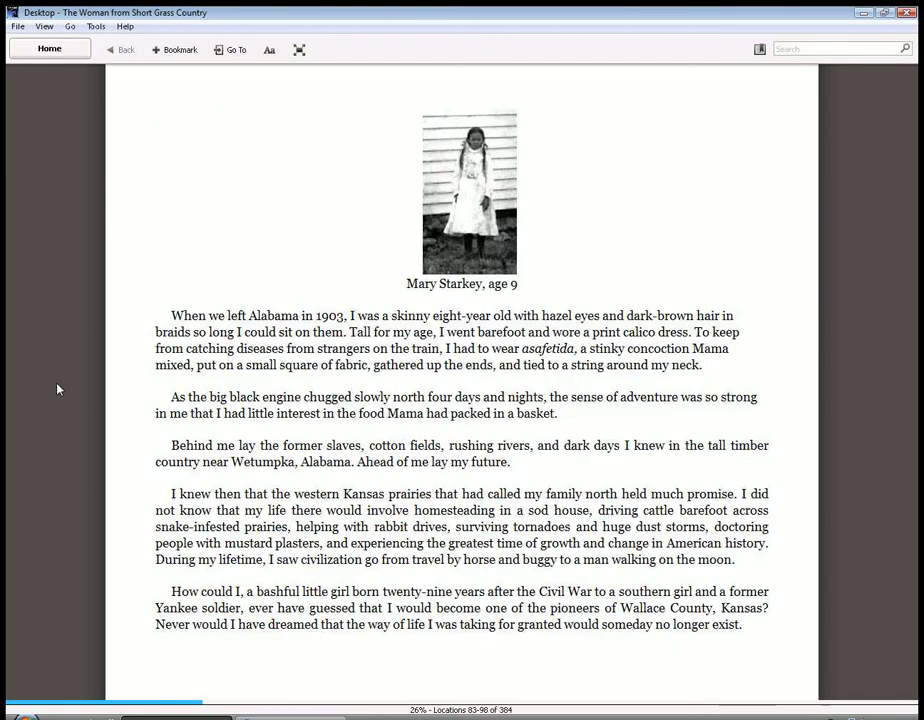
click(236, 48)
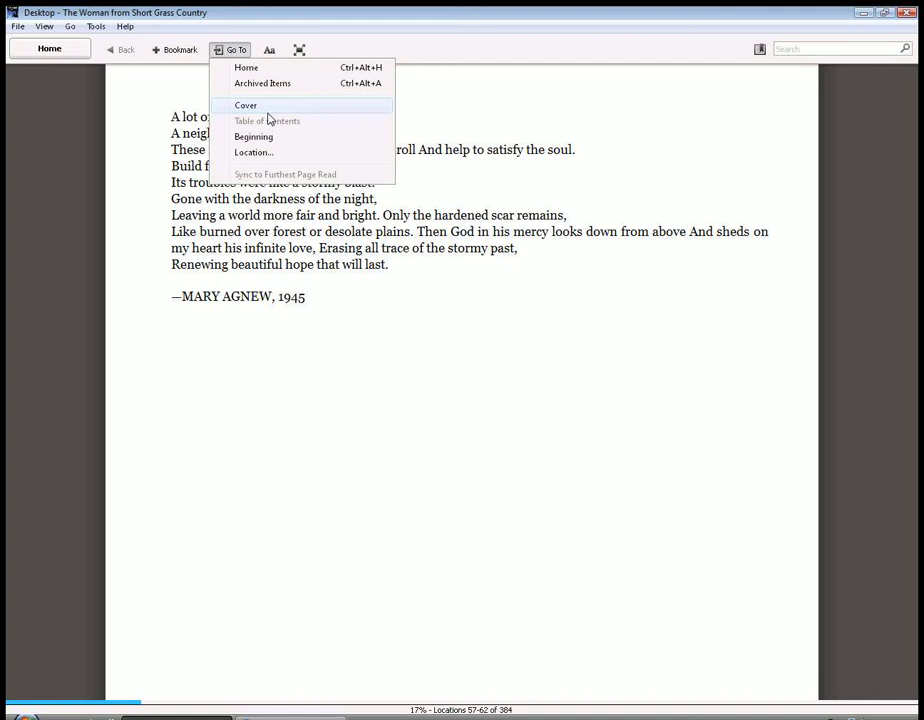
mouse_move(246, 68)
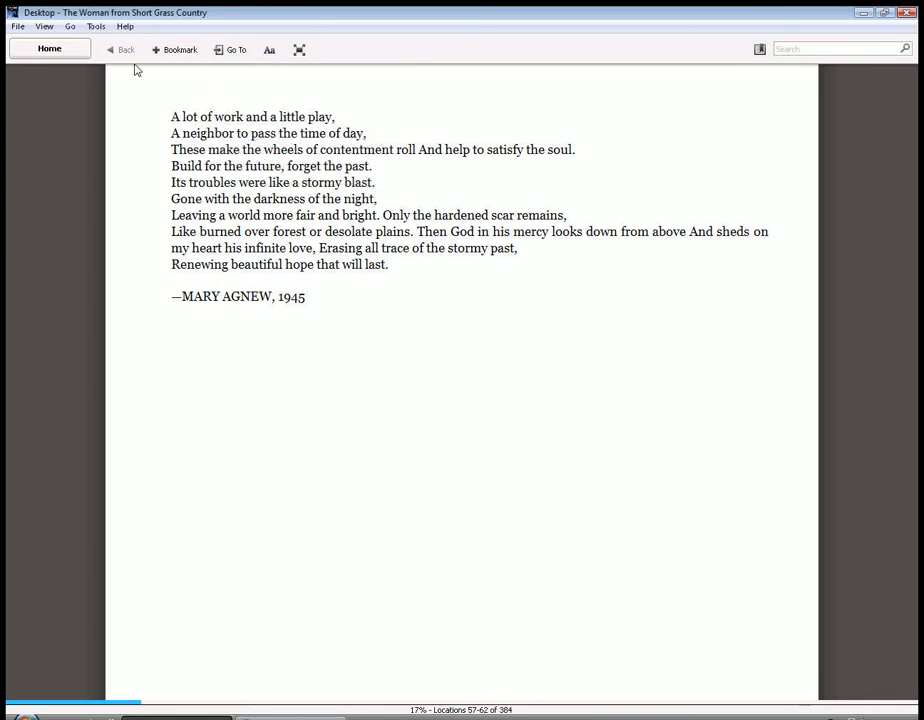
click(48, 48)
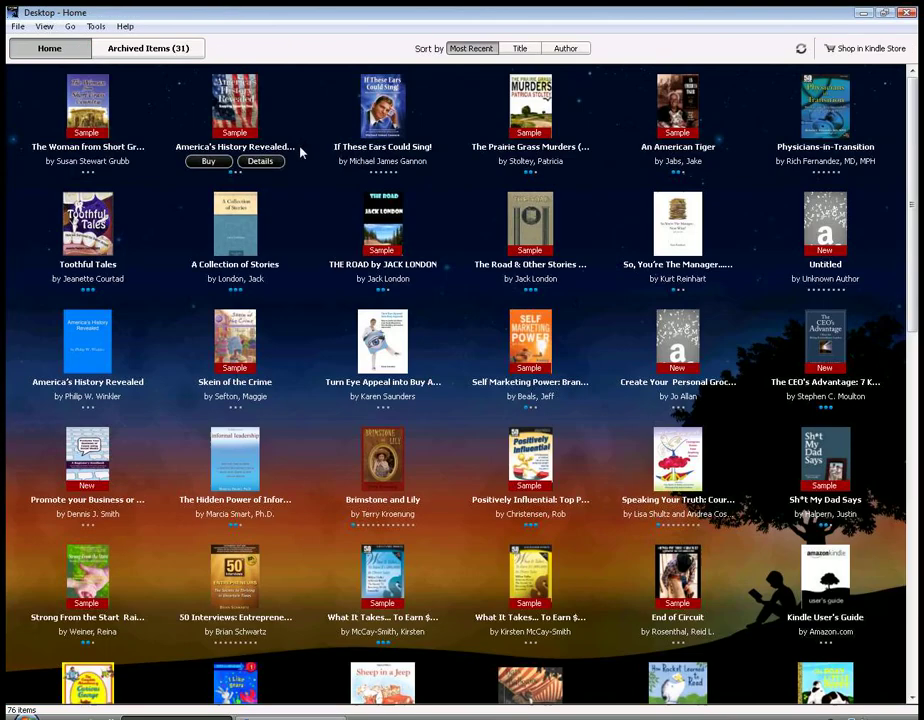
Reopen The Woman from Short Grass Country sample and read from its Preface through to 99%
double_click(88, 104)
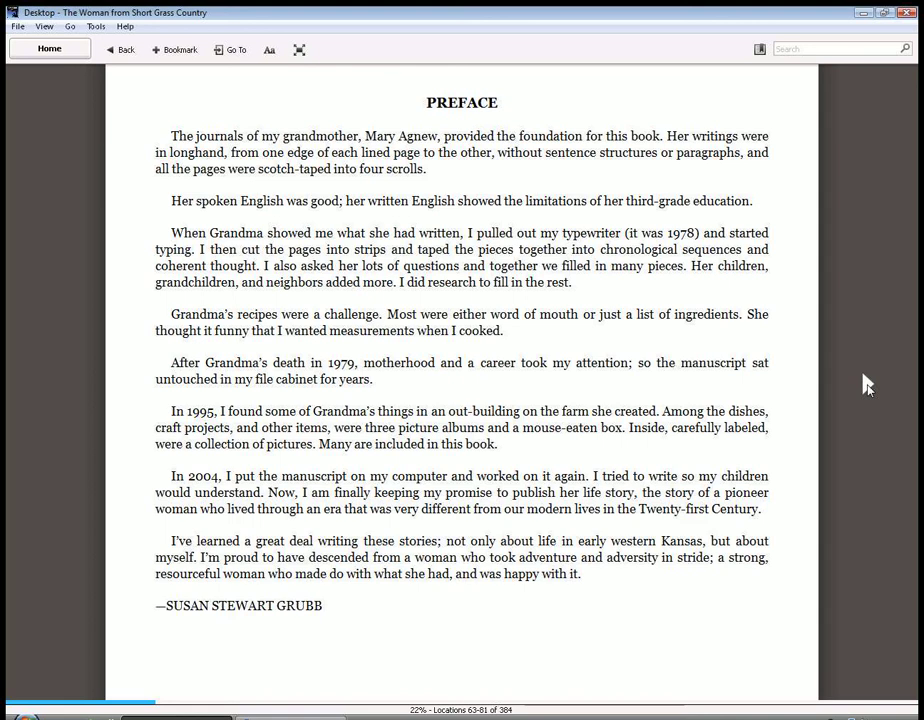
mouse_move(862, 386)
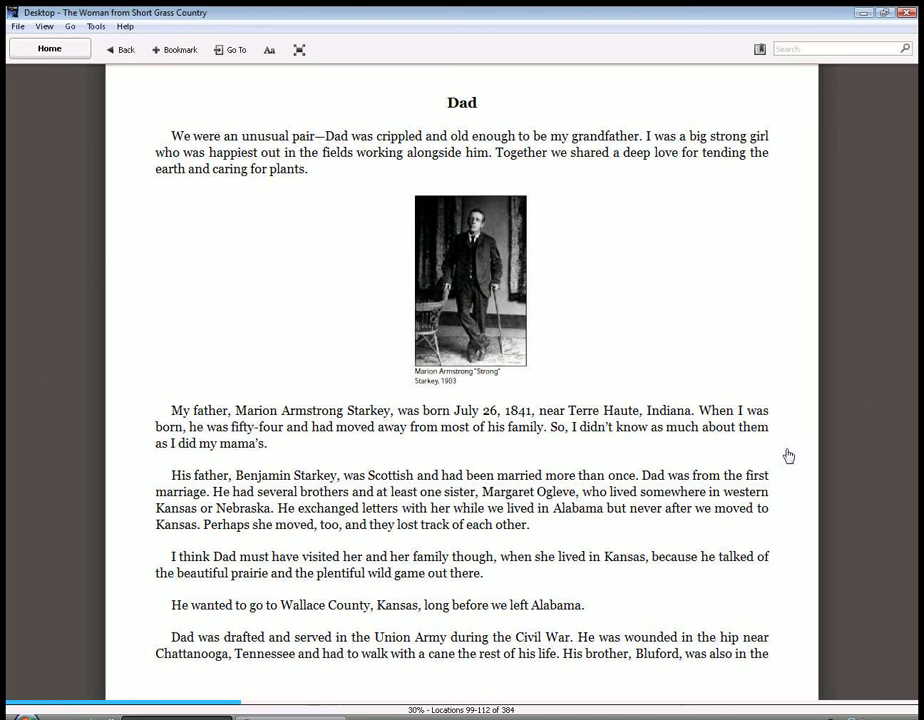
mouse_move(866, 384)
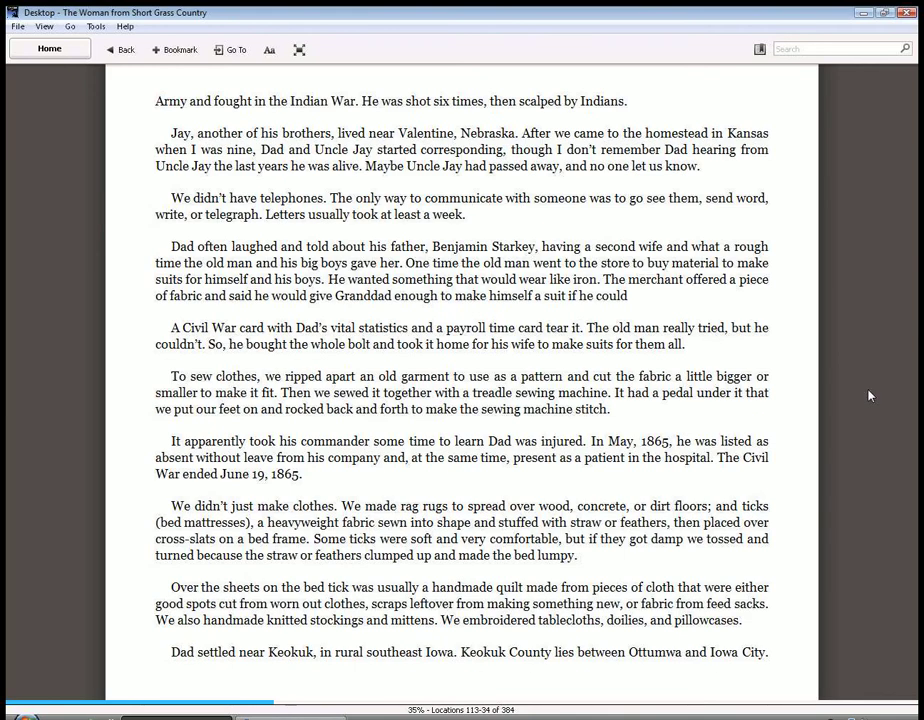
scroll(down, 3)
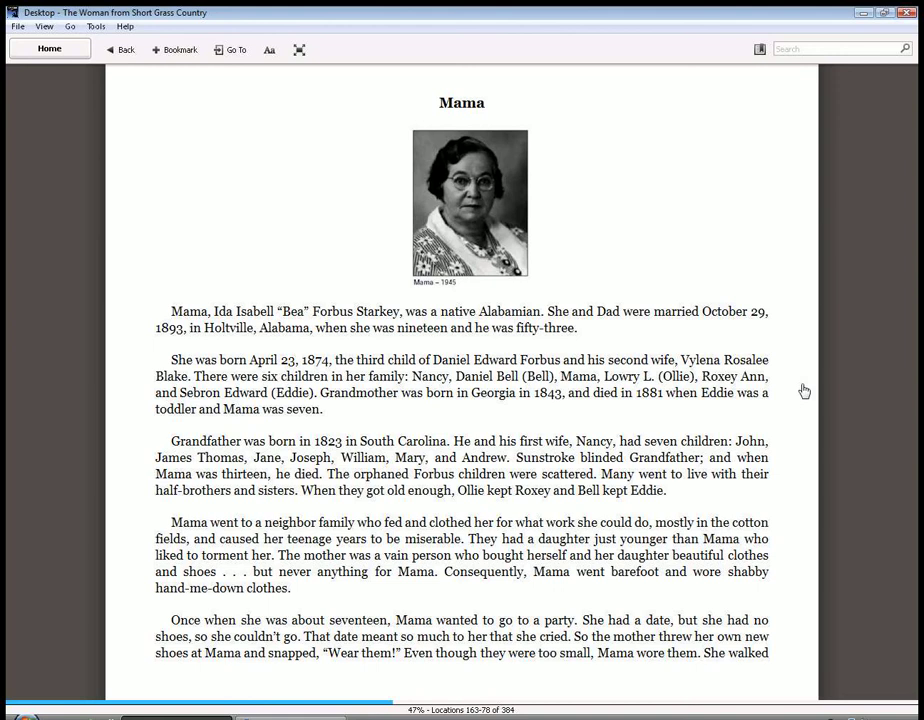
scroll(down, 3)
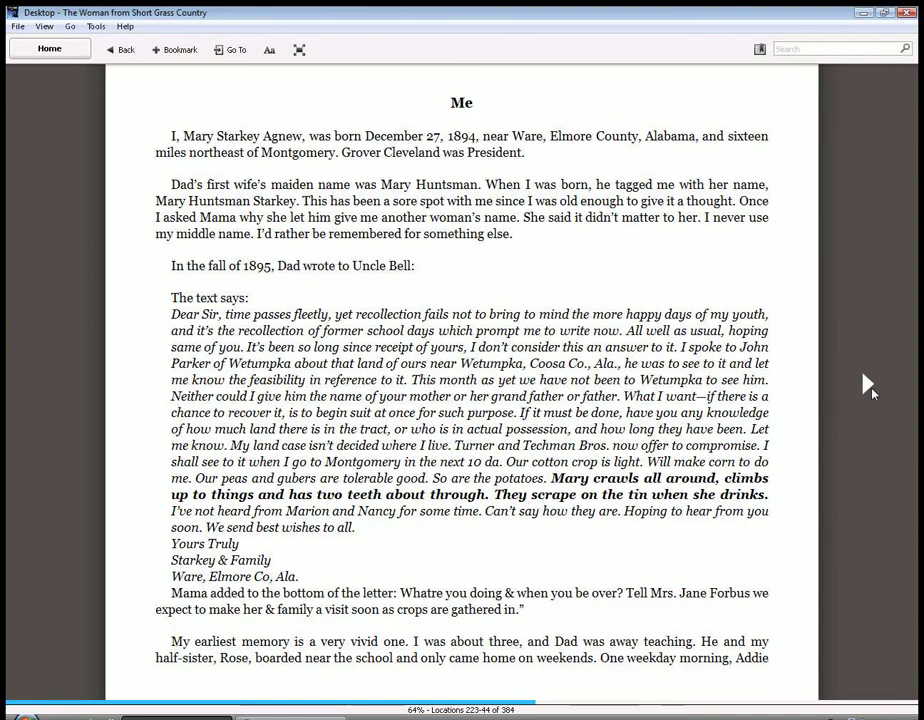
scroll(down, 3)
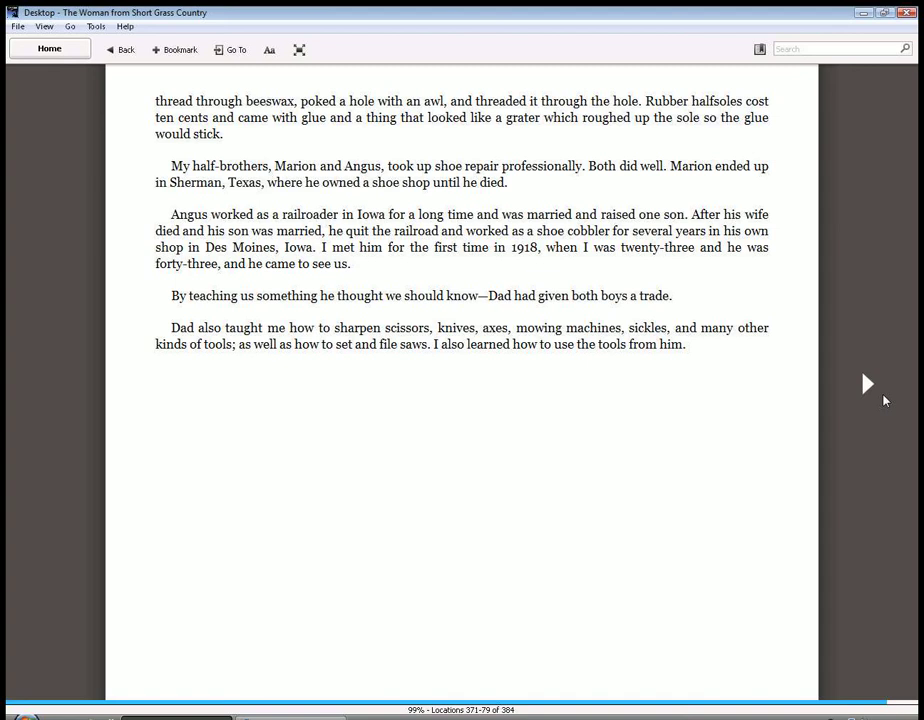
click(48, 48)
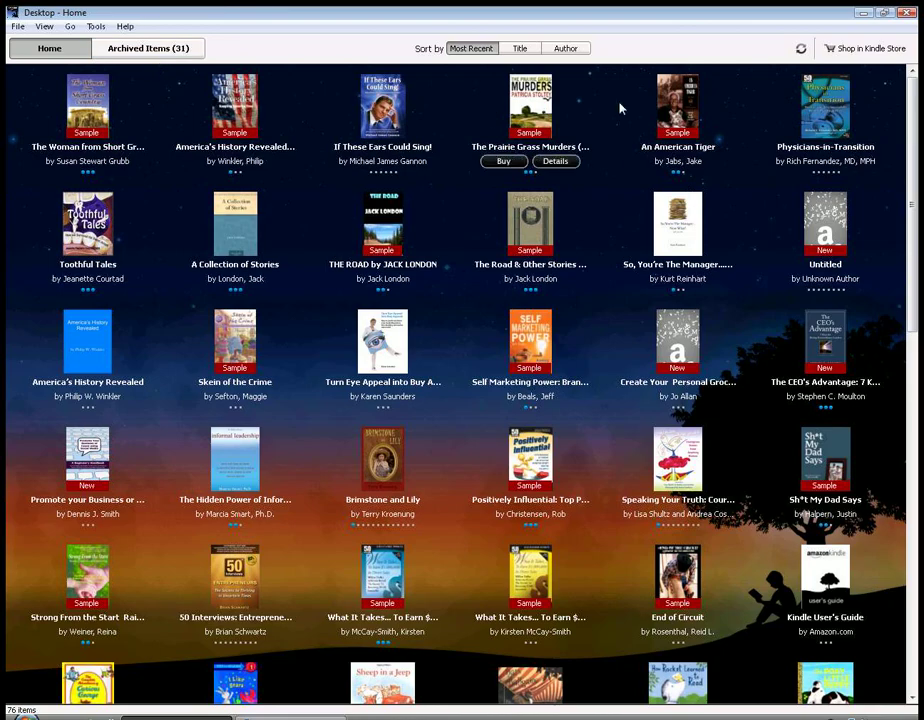
mouse_move(592, 114)
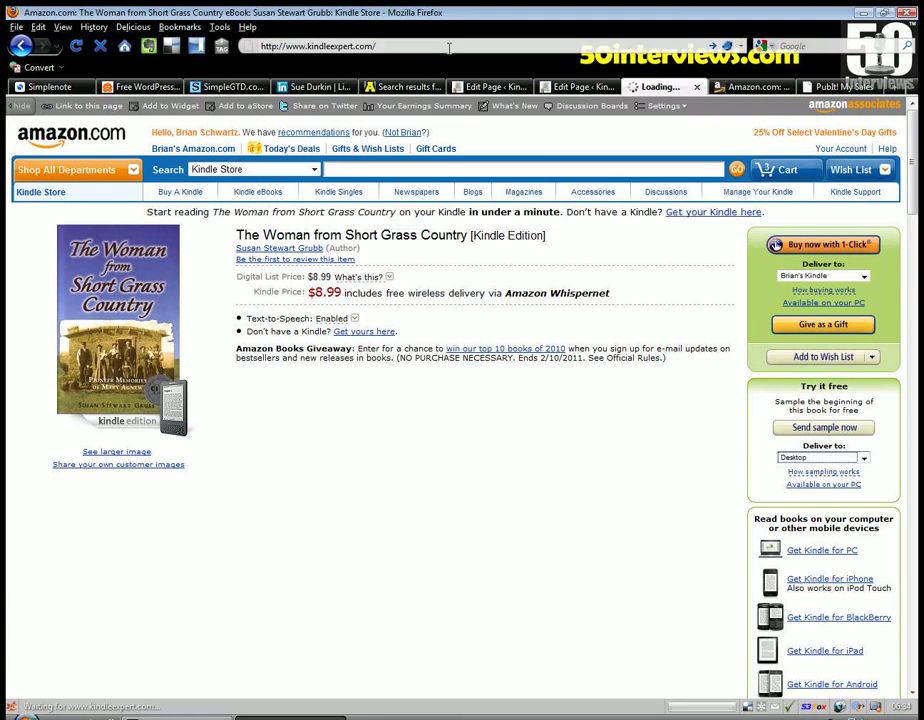
Load kindleexpert.com and go to its Contact page with the consultation request form
click(664, 86)
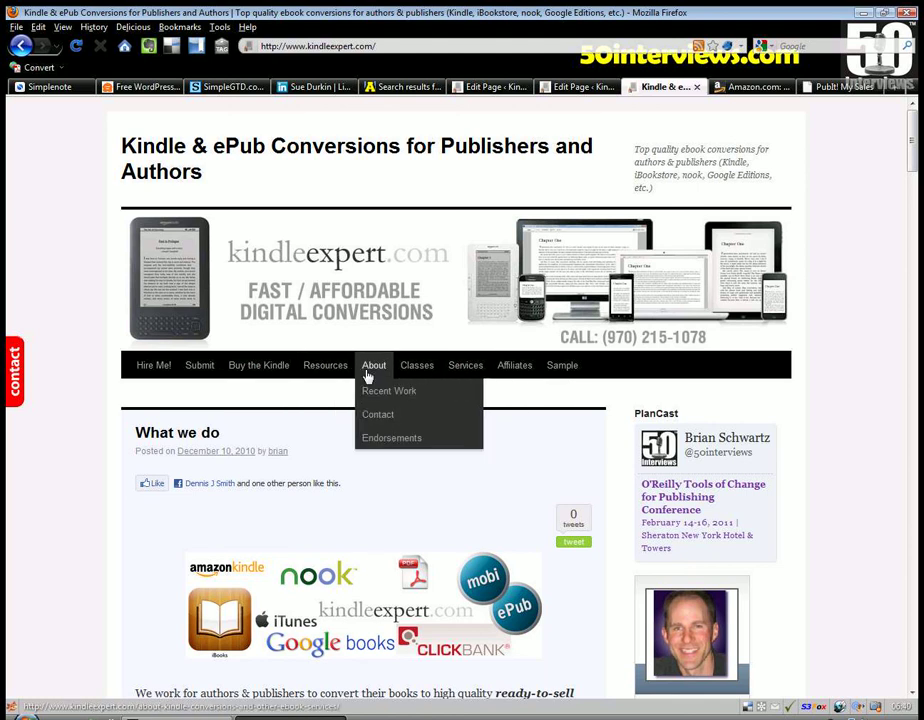
click(378, 414)
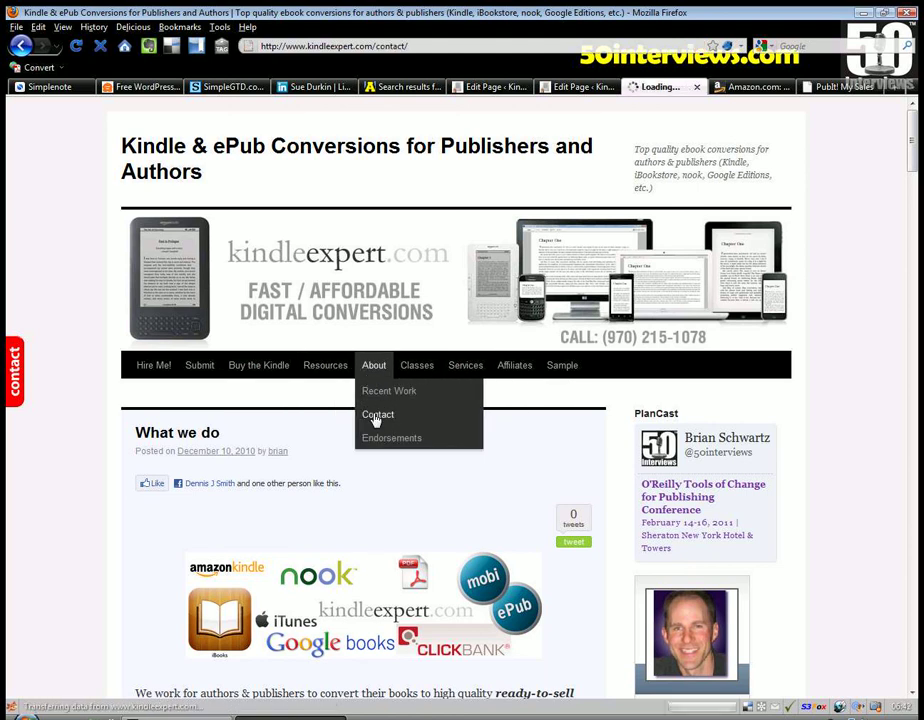
click(378, 414)
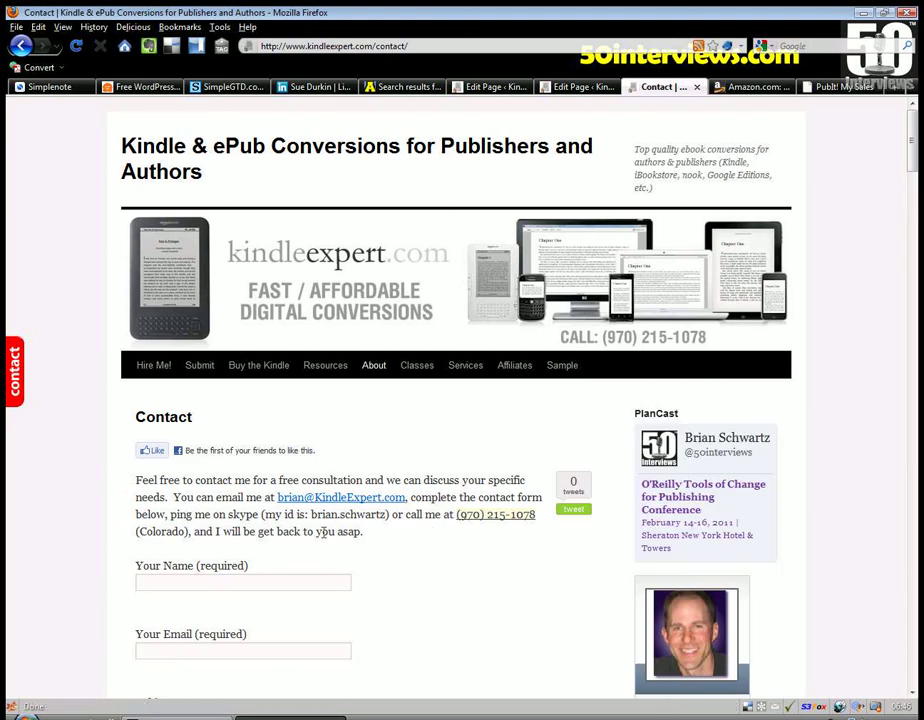
scroll(down, 3)
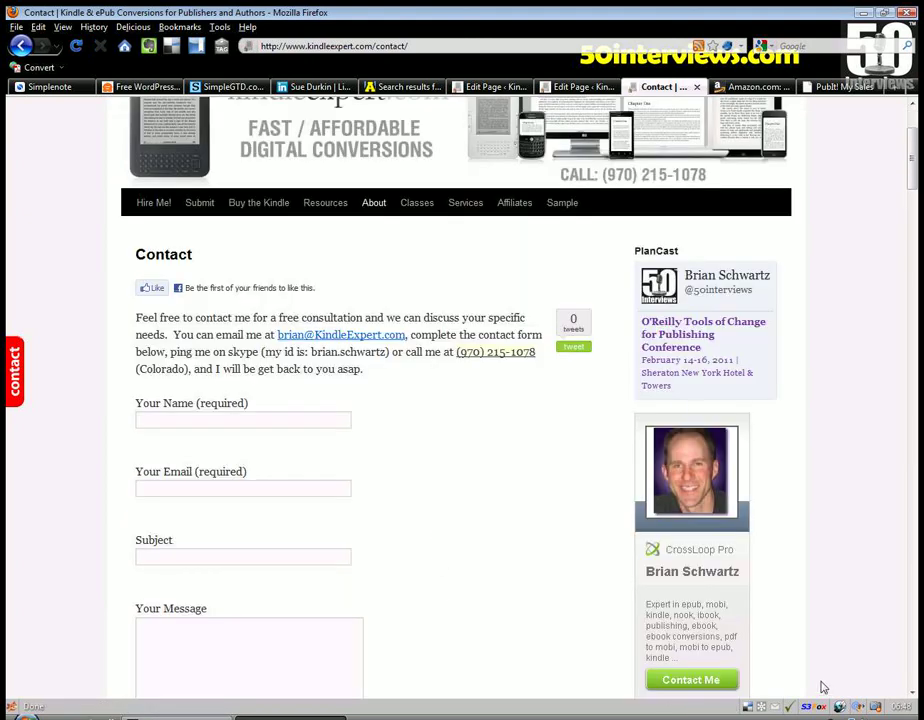
scroll(up, 3)
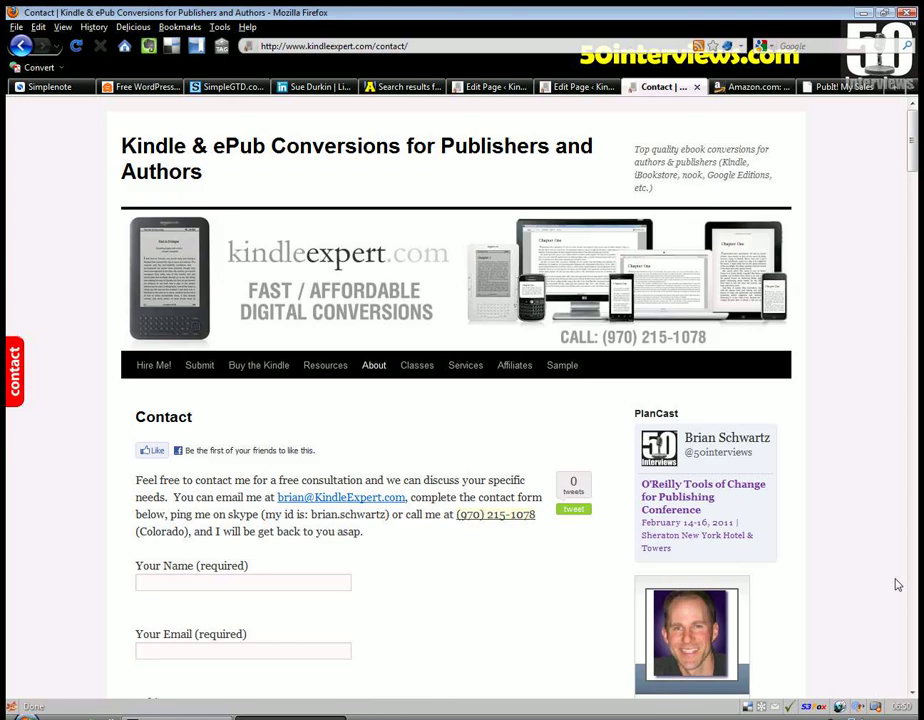